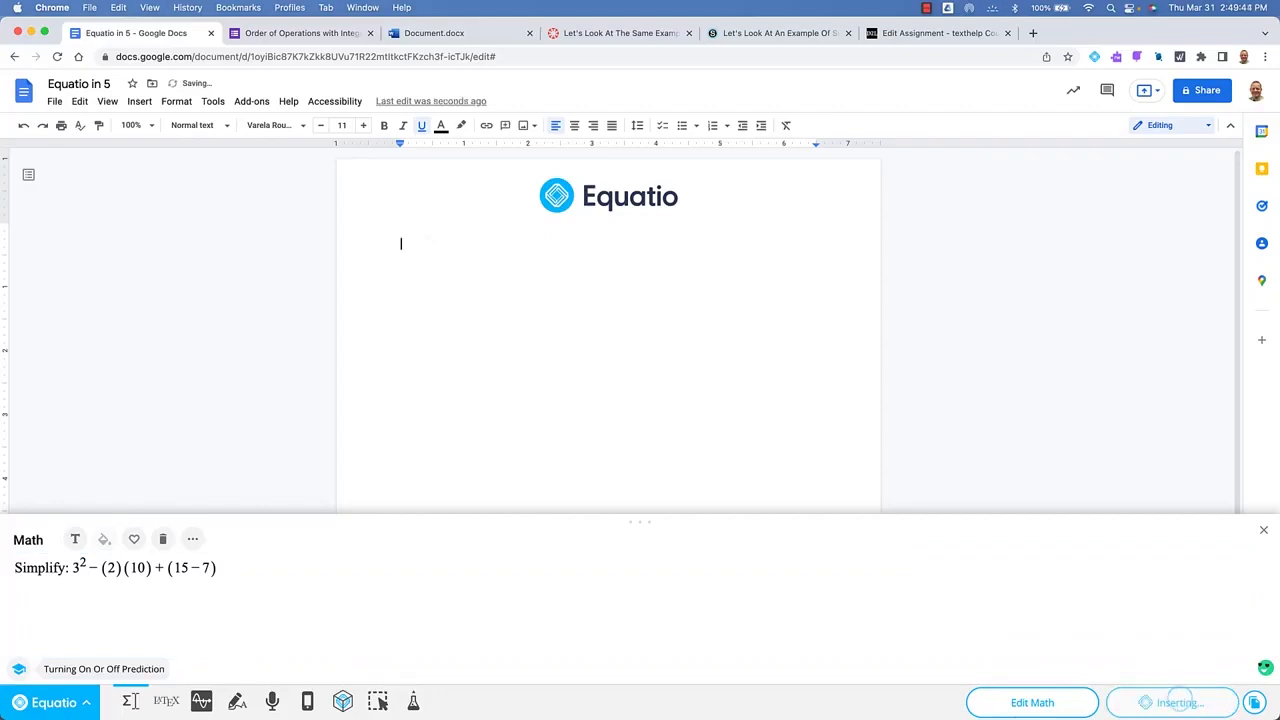
Tour the Forms, Word, Canvas and Schoology tabs showing EquatIO math, then return to the blank Google Doc.
{"action": "left_click", "coordinate": [300, 32]}
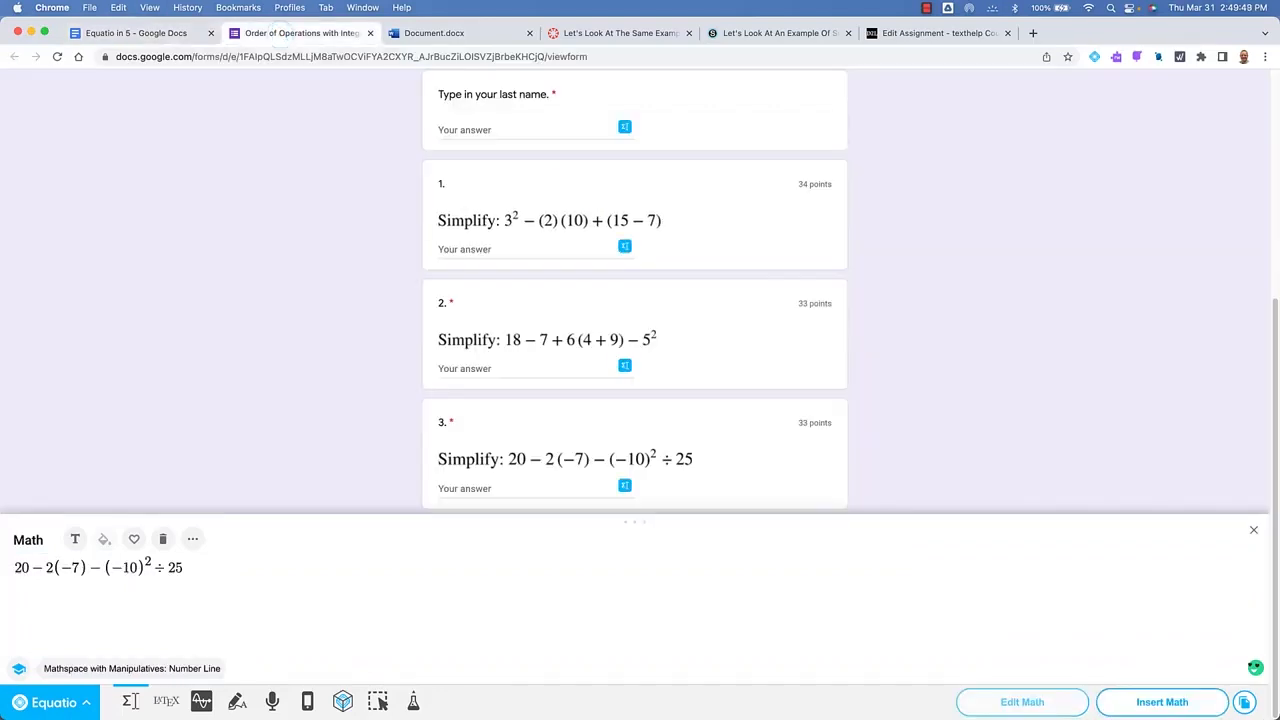
{"action": "left_click", "coordinate": [432, 32]}
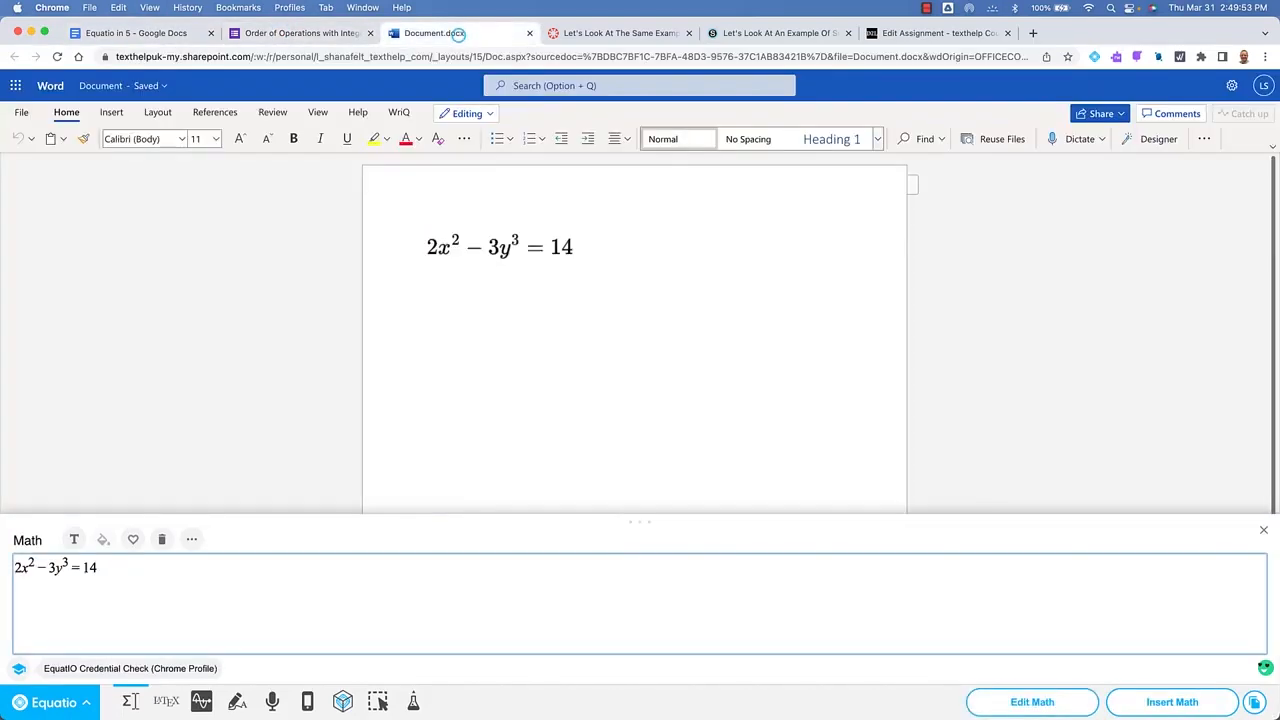
{"action": "left_click", "coordinate": [620, 32]}
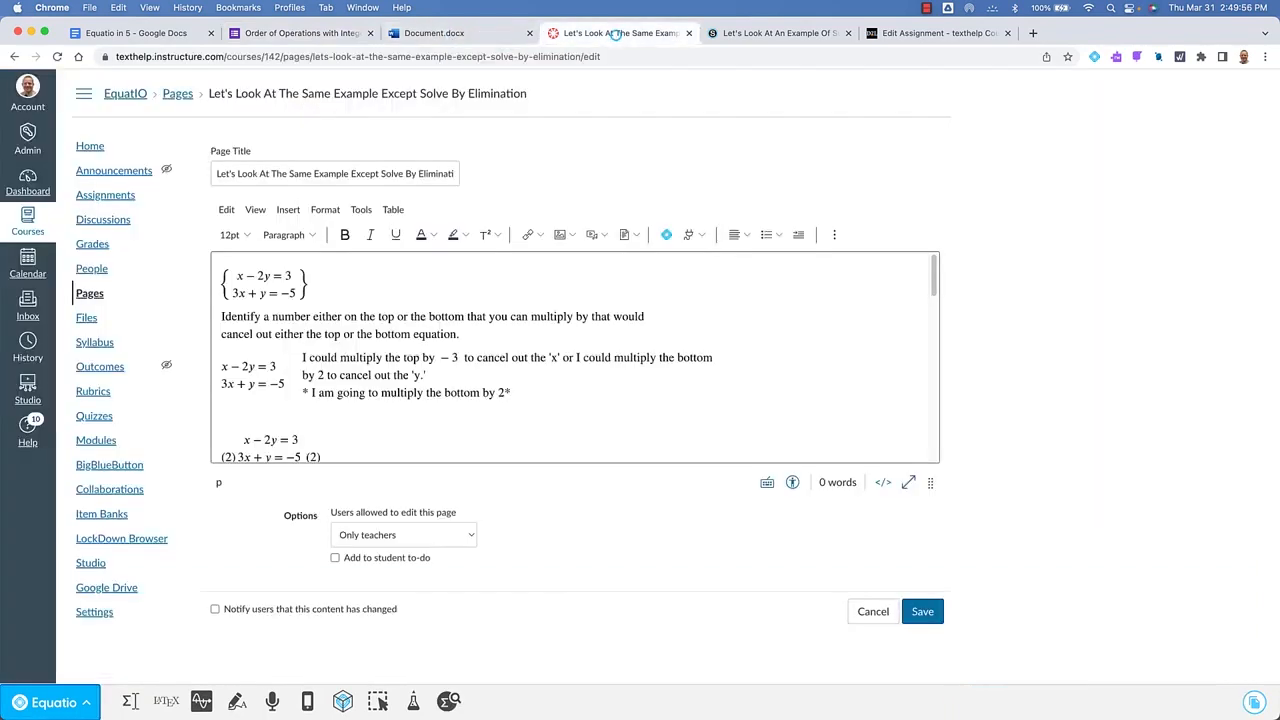
{"action": "left_click", "coordinate": [780, 32]}
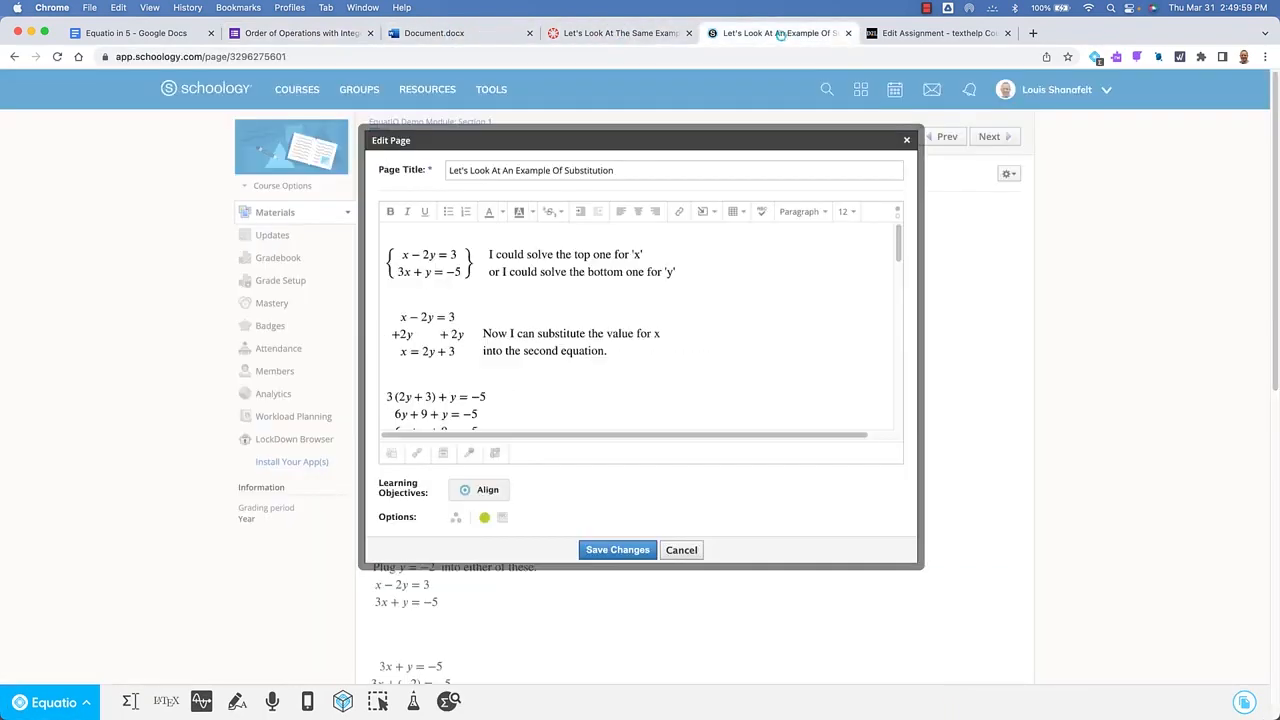
{"action": "left_click", "coordinate": [936, 32]}
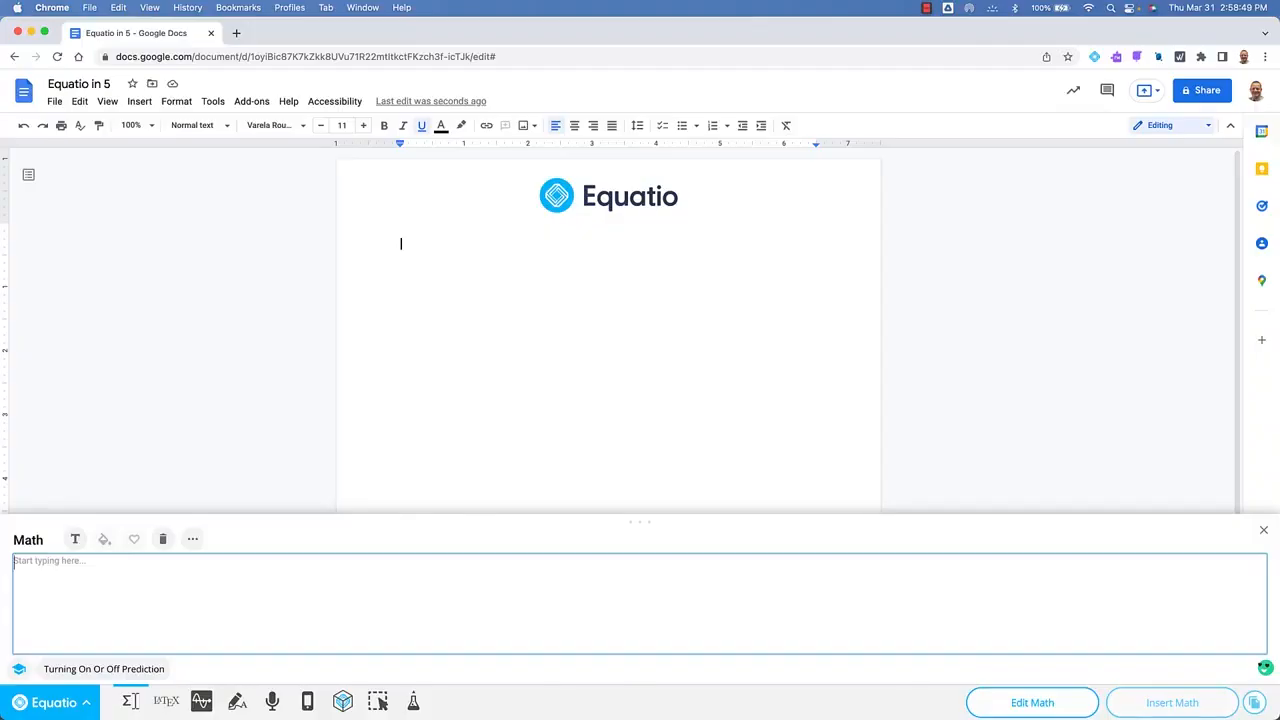
Bring up the Pythagorean theorem and the quadratic formula from partial names in the math editor.
{"action": "type", "text": "3xsq"}
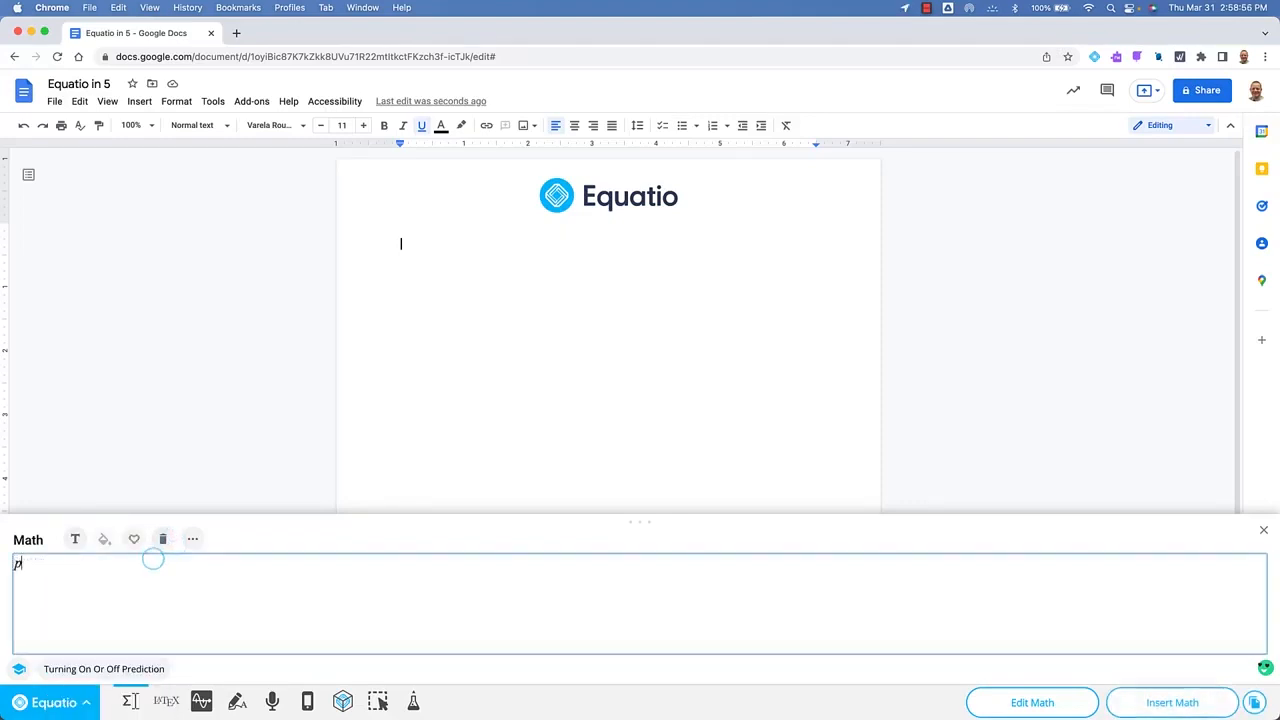
{"action": "type", "text": "y"}
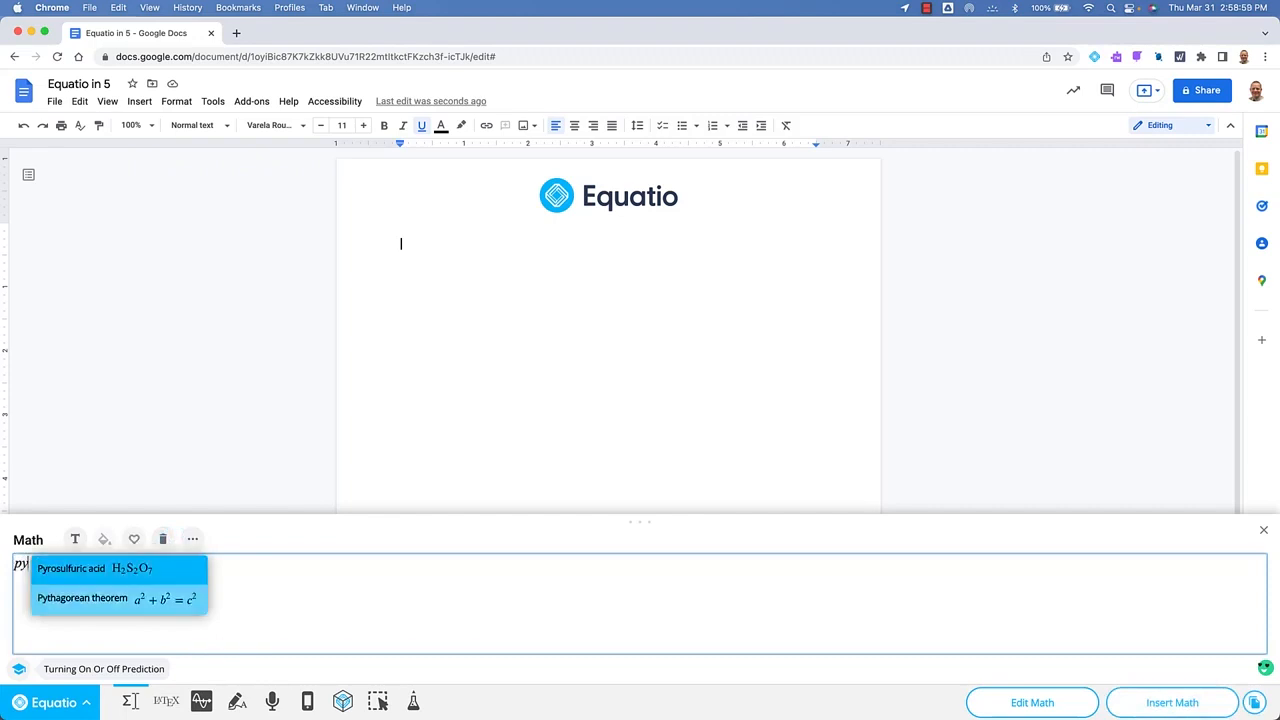
{"action": "left_click", "coordinate": [118, 598]}
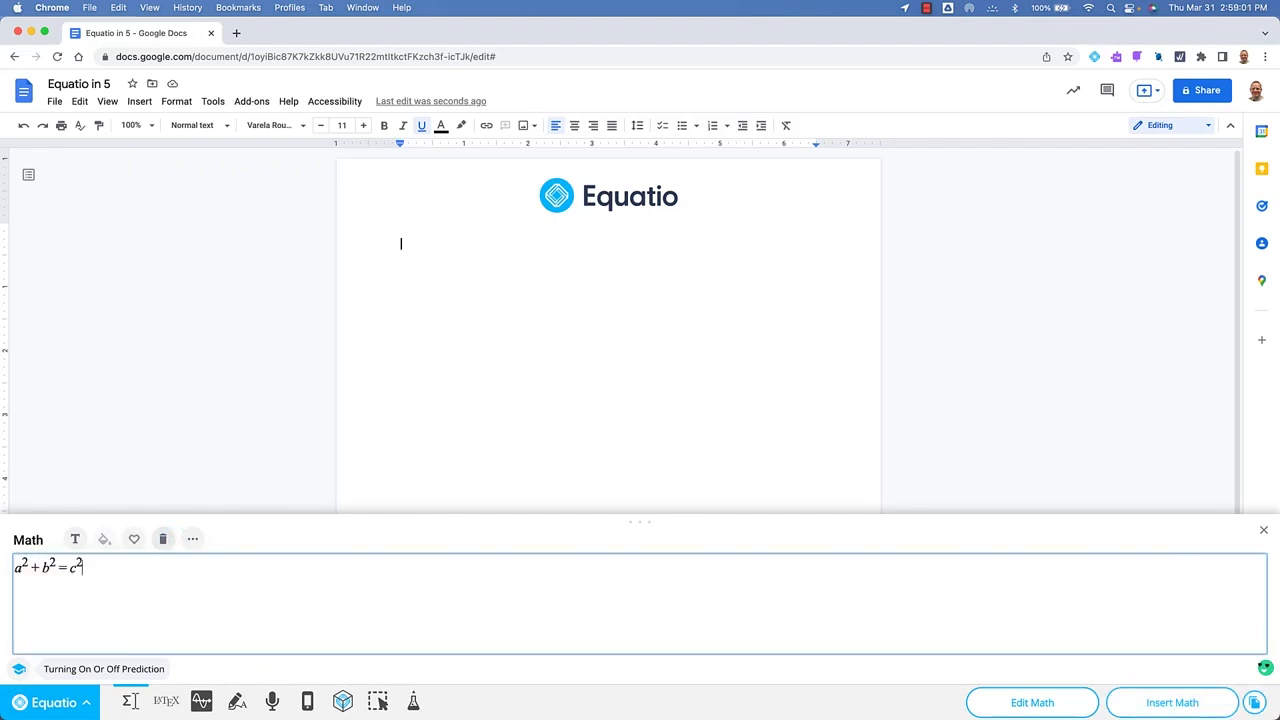
{"action": "type", "text": "quad"}
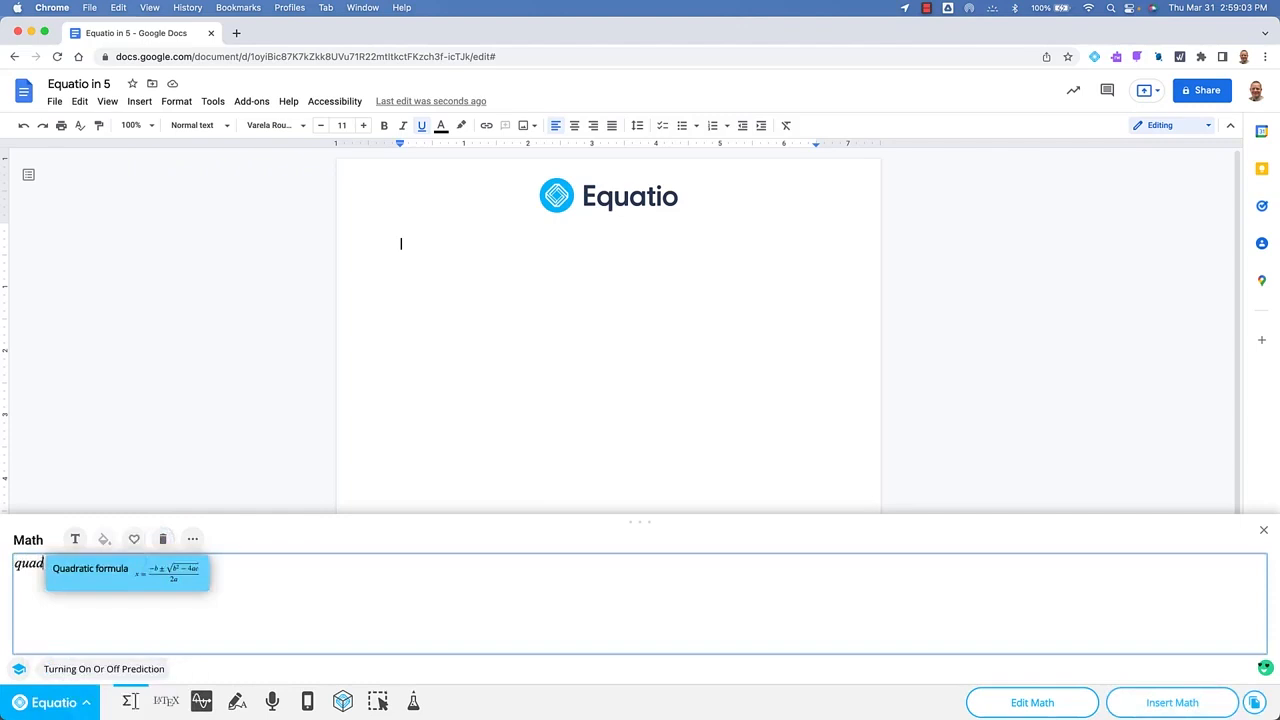
{"action": "left_click", "coordinate": [128, 570]}
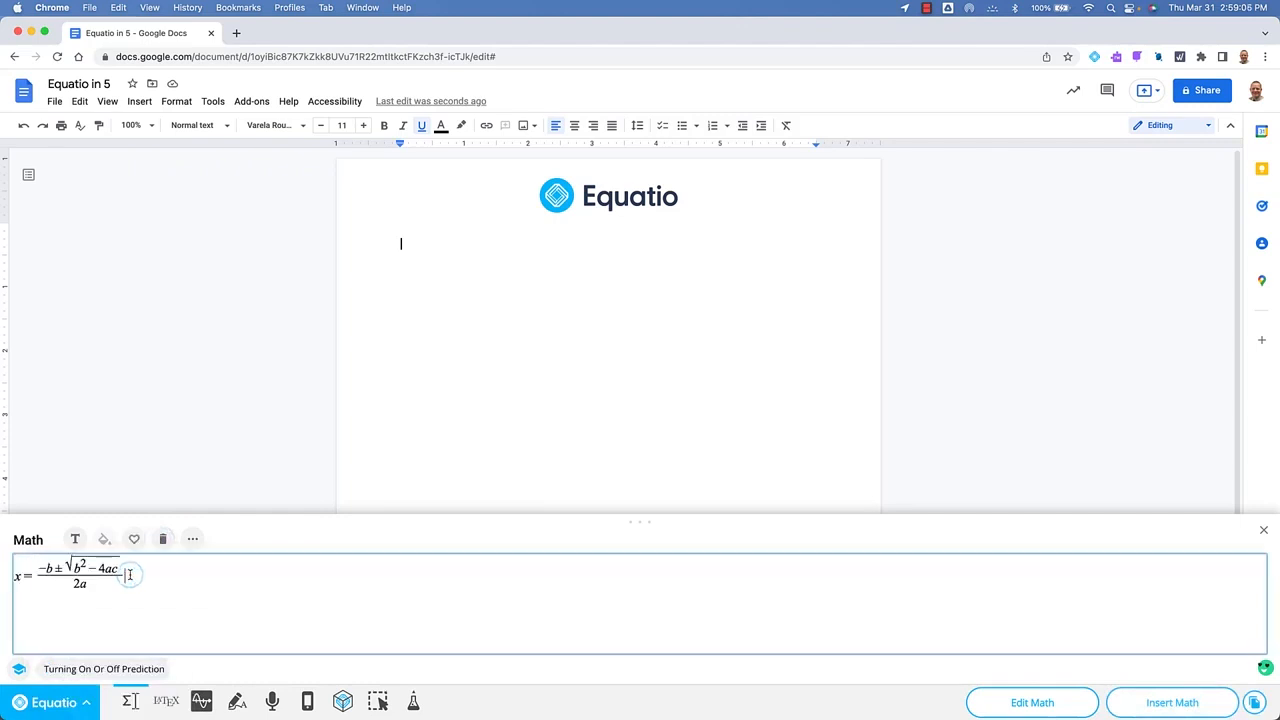
Clear the editor and pick another predicted formula from typing 'add'.
{"action": "left_click", "coordinate": [162, 540]}
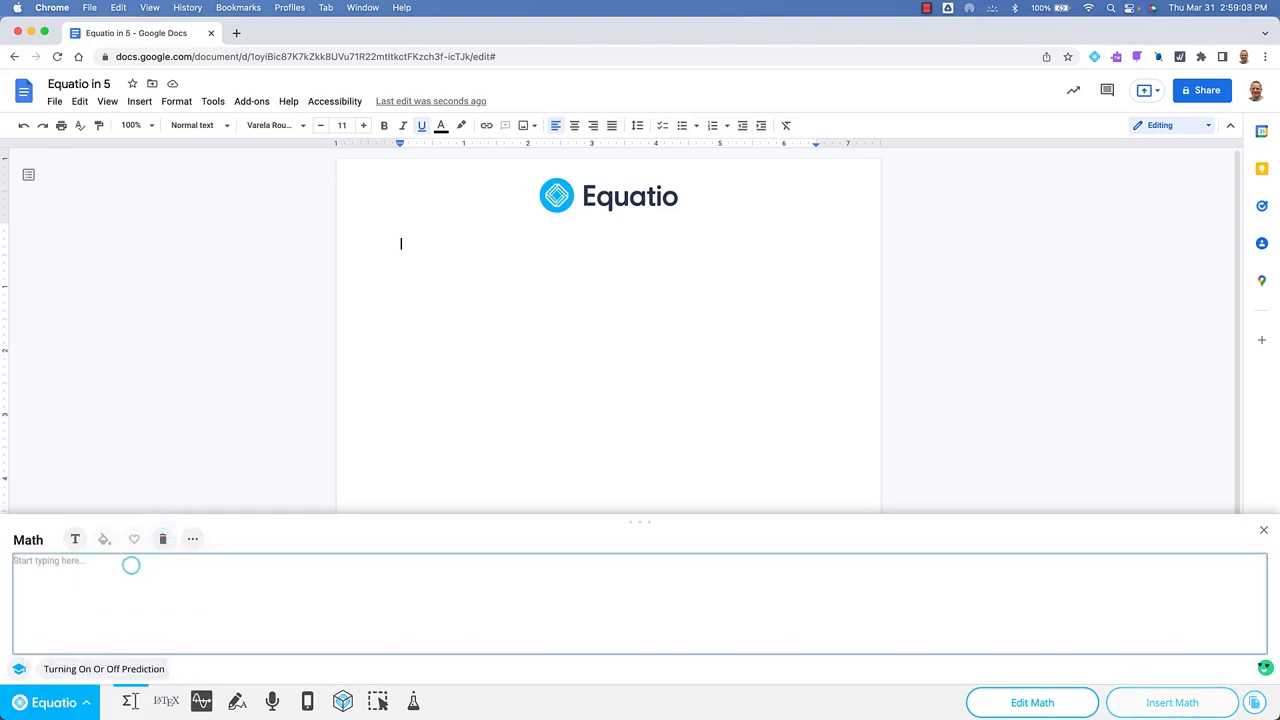
{"action": "type", "text": "add"}
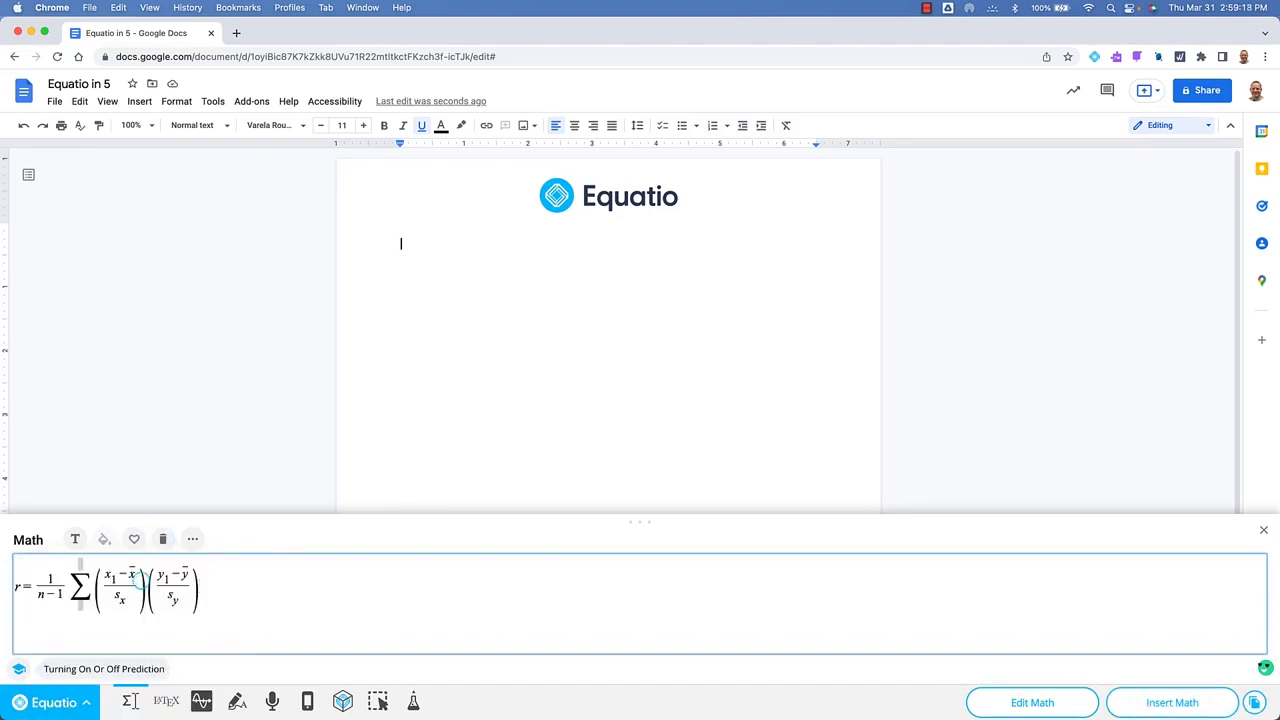
{"action": "left_click", "coordinate": [164, 540]}
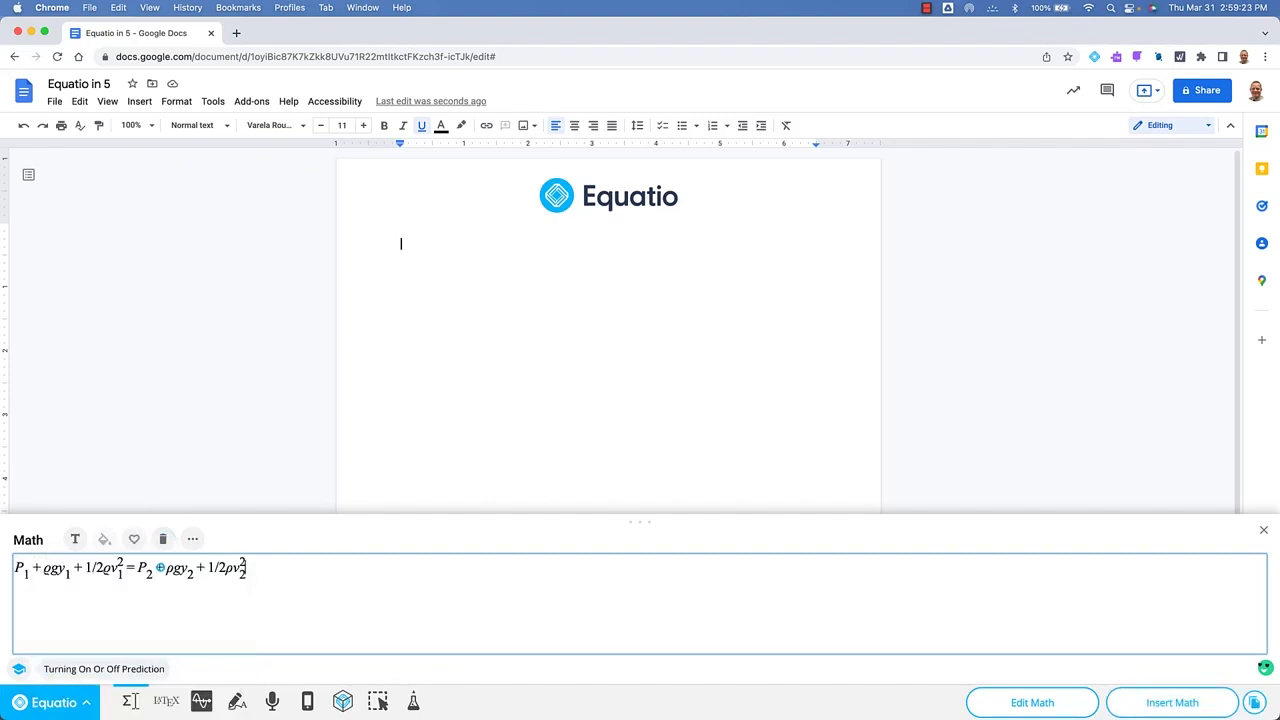
{"action": "mouse_move", "coordinate": [162, 538]}
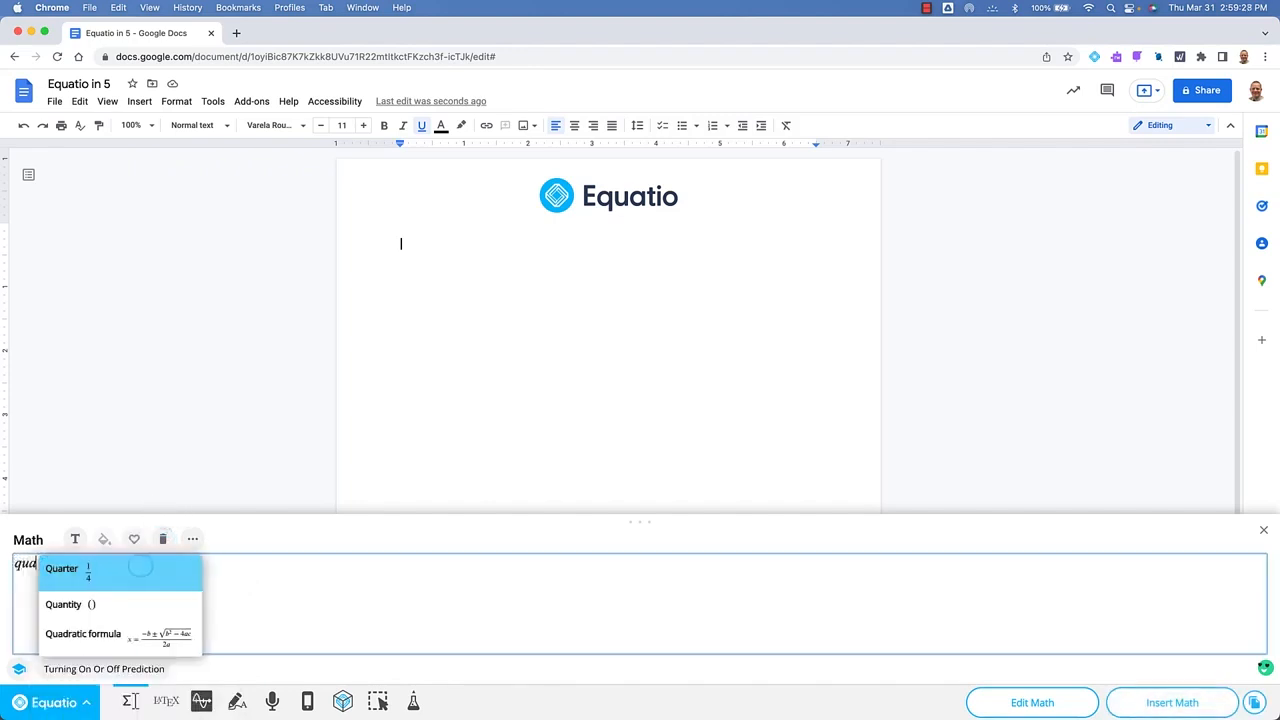
Insert the quadratic formula into the Google Doc and review the inserted image's options.
{"action": "left_click", "coordinate": [84, 632]}
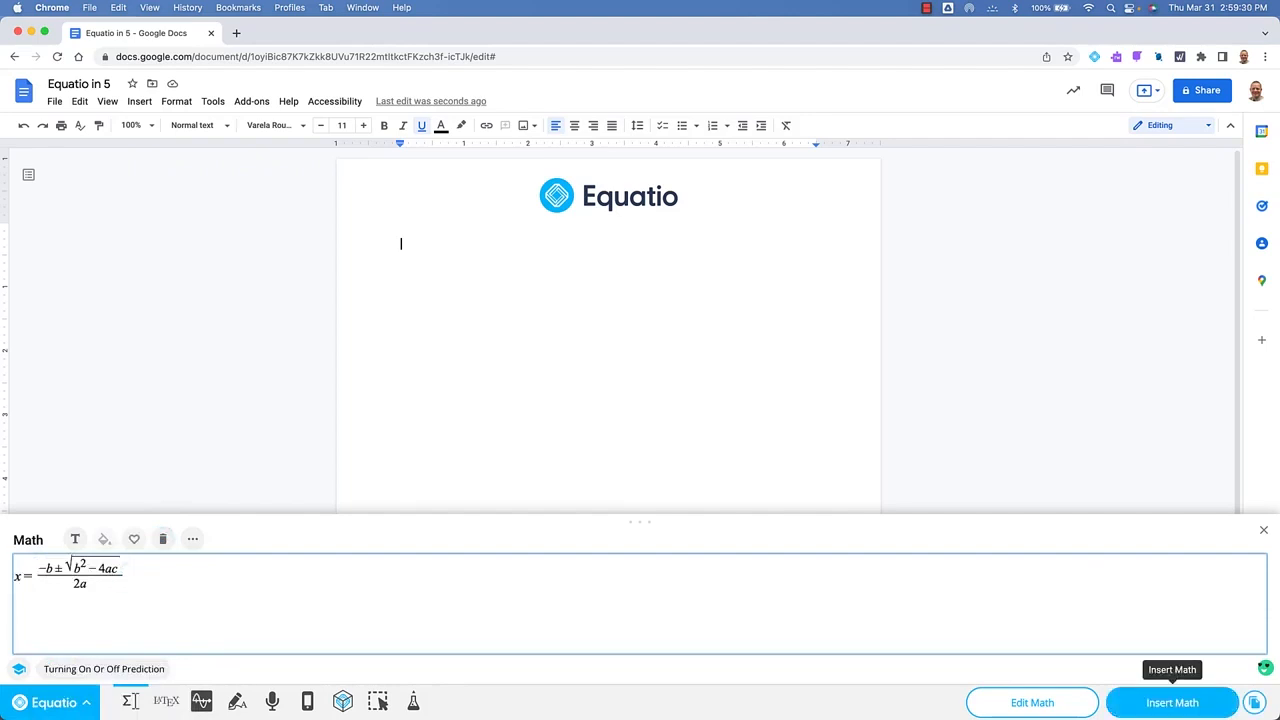
{"action": "left_click", "coordinate": [1172, 702]}
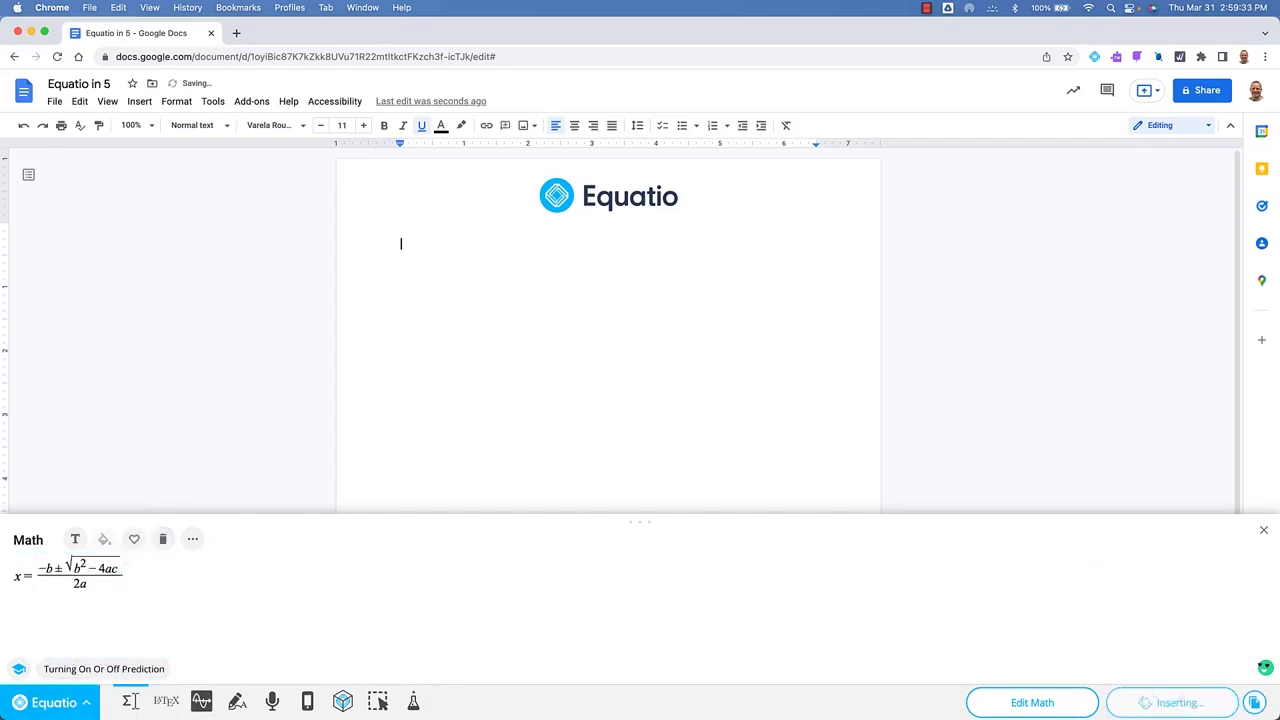
{"action": "left_click", "coordinate": [1172, 702]}
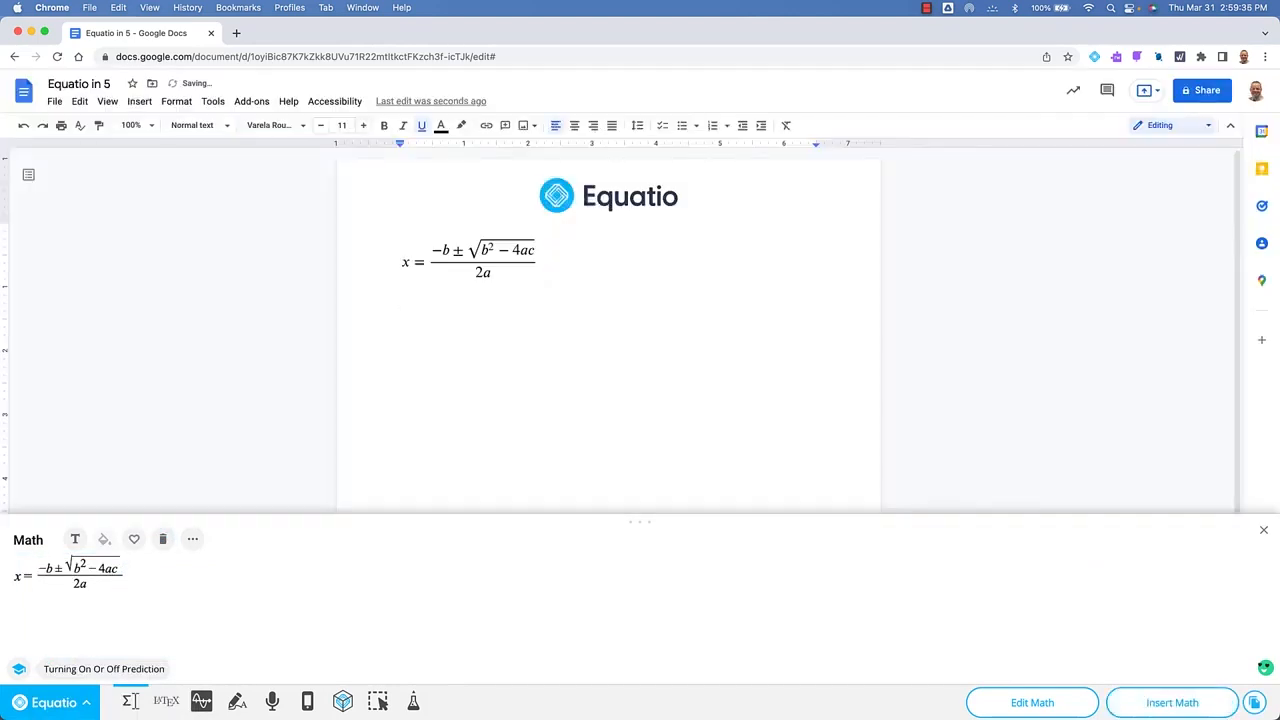
{"action": "right_click", "coordinate": [484, 260]}
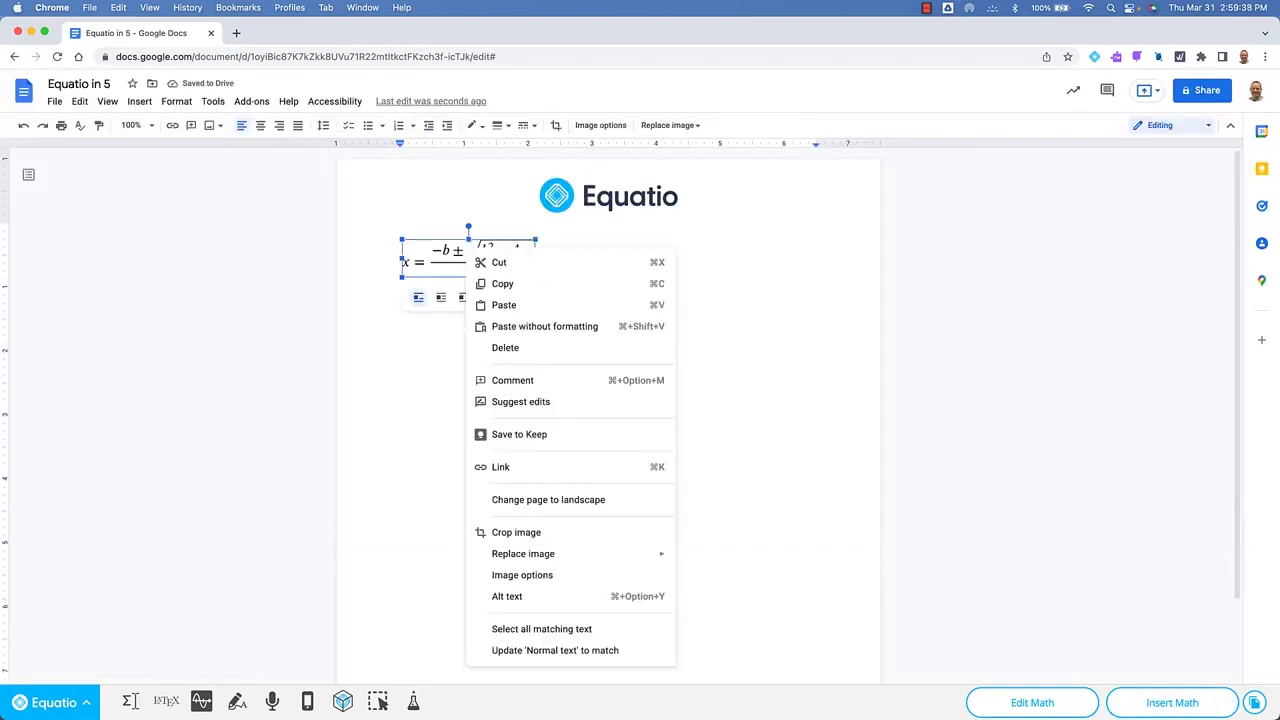
{"action": "left_click", "coordinate": [508, 596]}
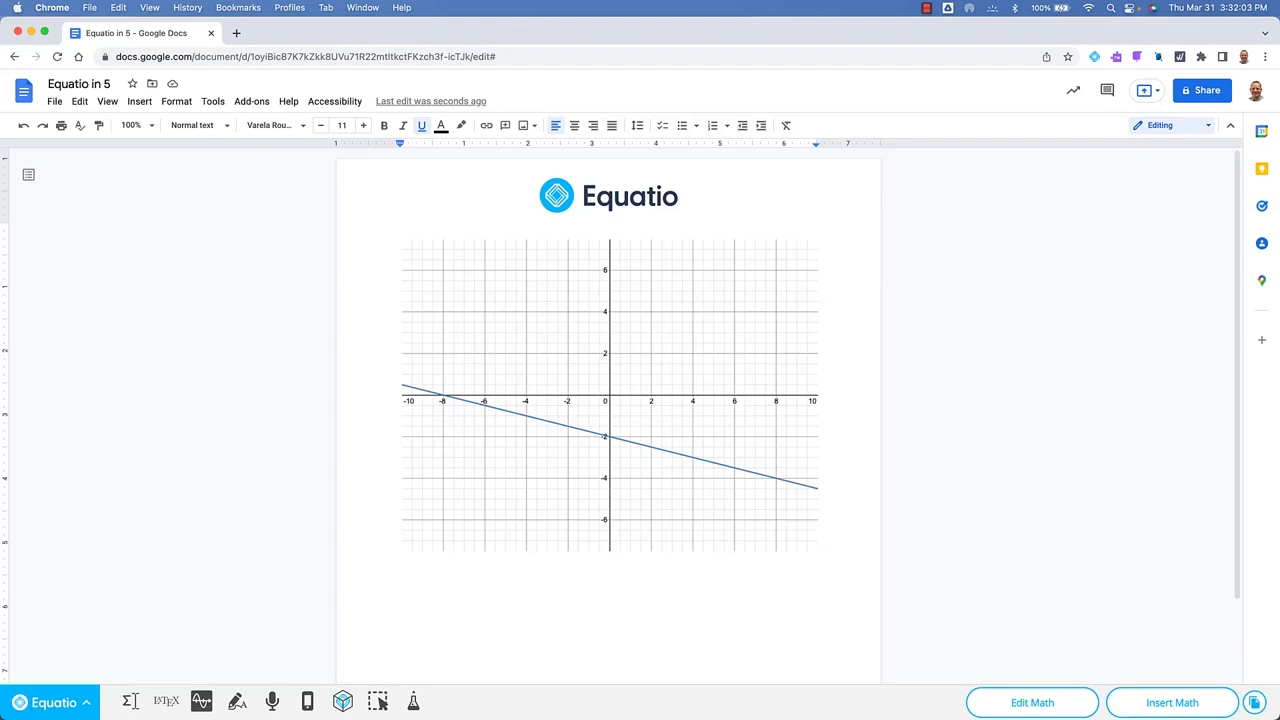
{"action": "mouse_move", "coordinate": [200, 700]}
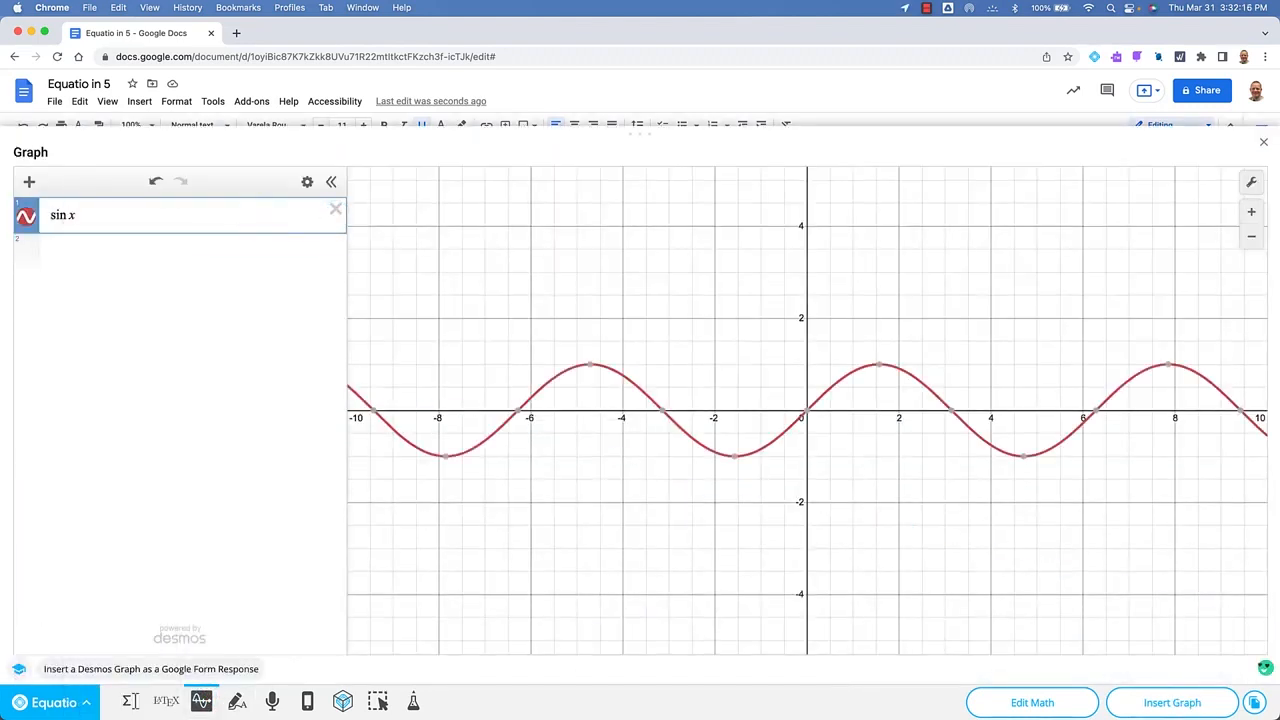
Plot sin x in the EquatIO graph tool over the Google Doc.
{"action": "left_click", "coordinate": [1172, 702]}
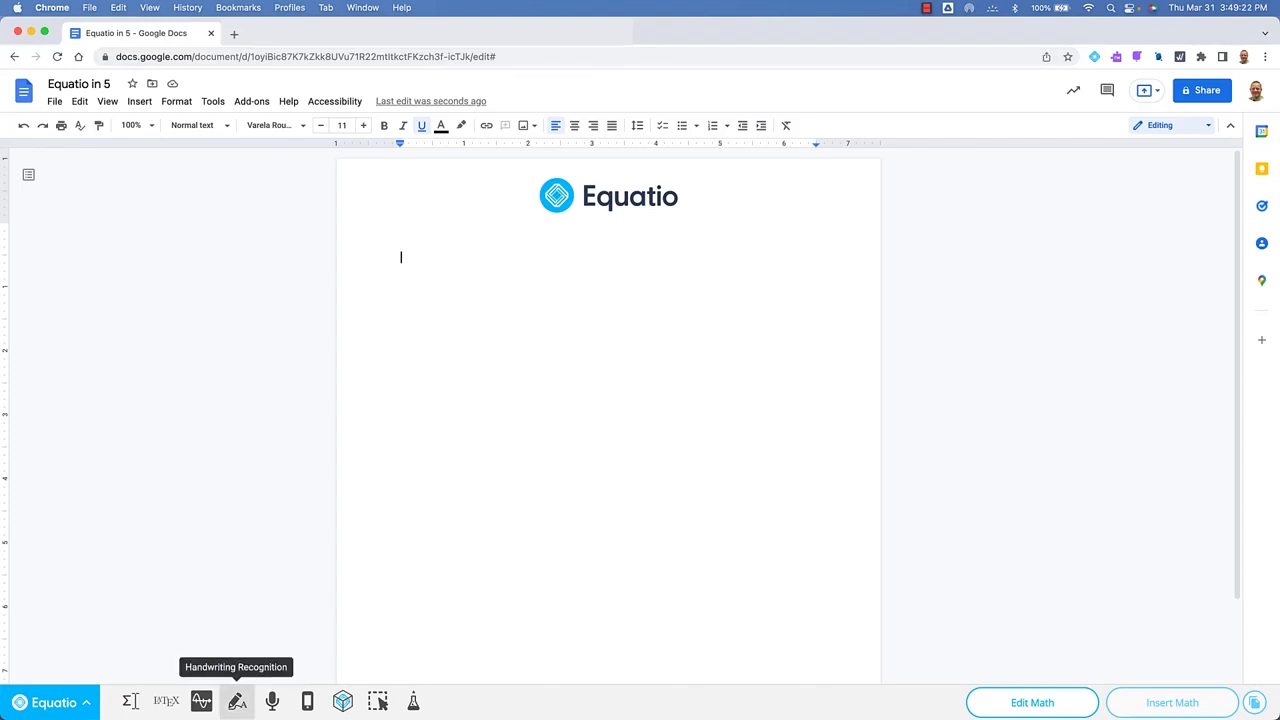
Handwrite 3x² + 2y³ = 16 on the canvas and insert the recognized equation into the doc.
{"action": "left_click", "coordinate": [236, 700]}
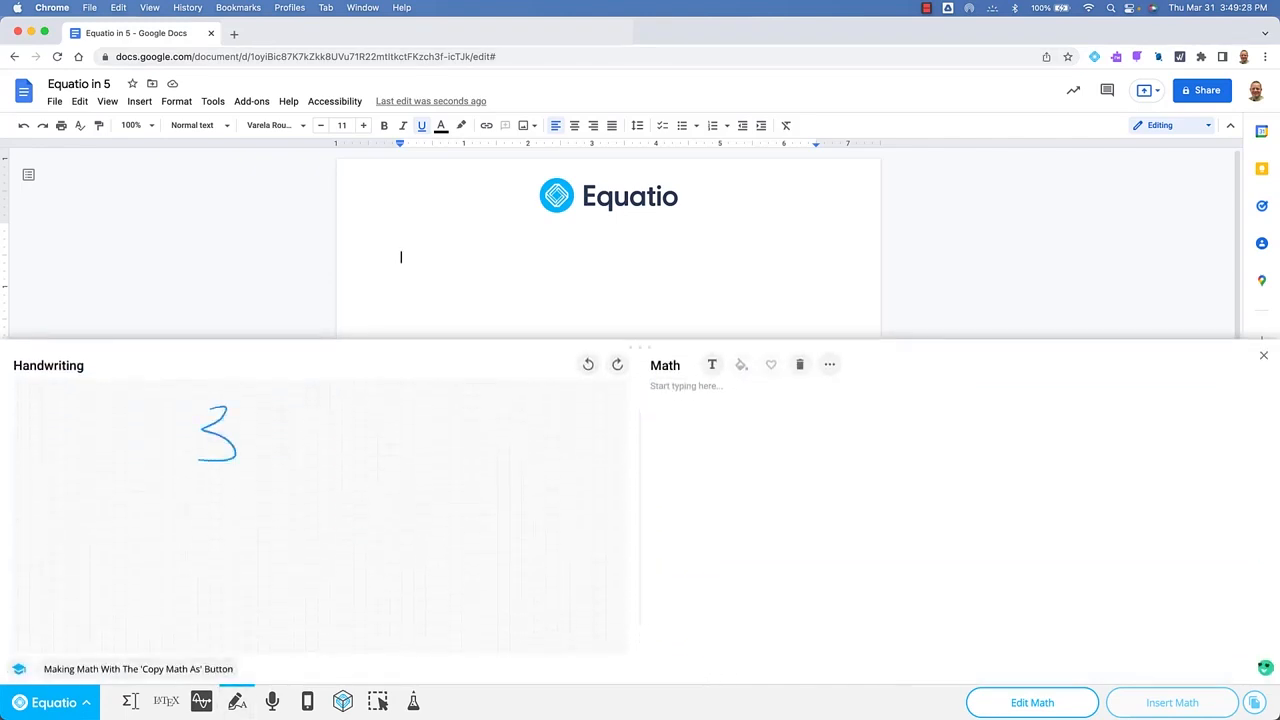
{"action": "left_click_drag", "start_coordinate": [240, 450], "coordinate": [360, 430]}
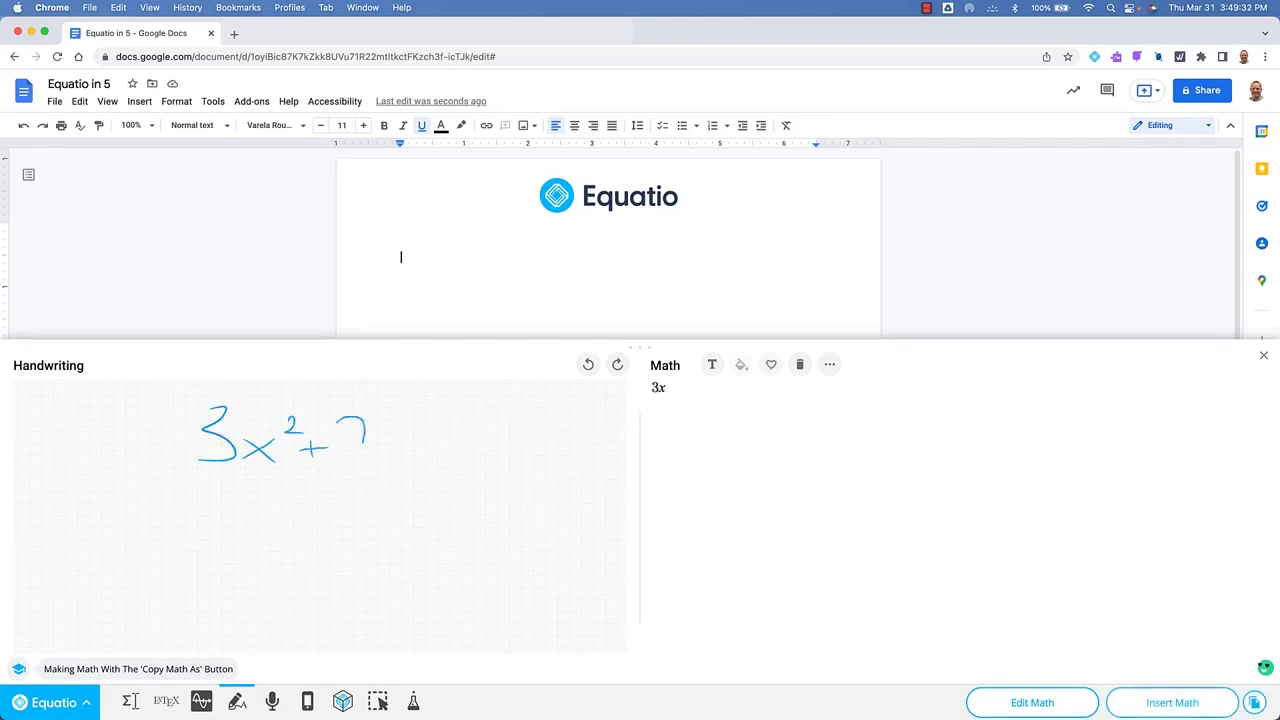
{"action": "left_click_drag", "start_coordinate": [340, 460], "coordinate": [400, 430]}
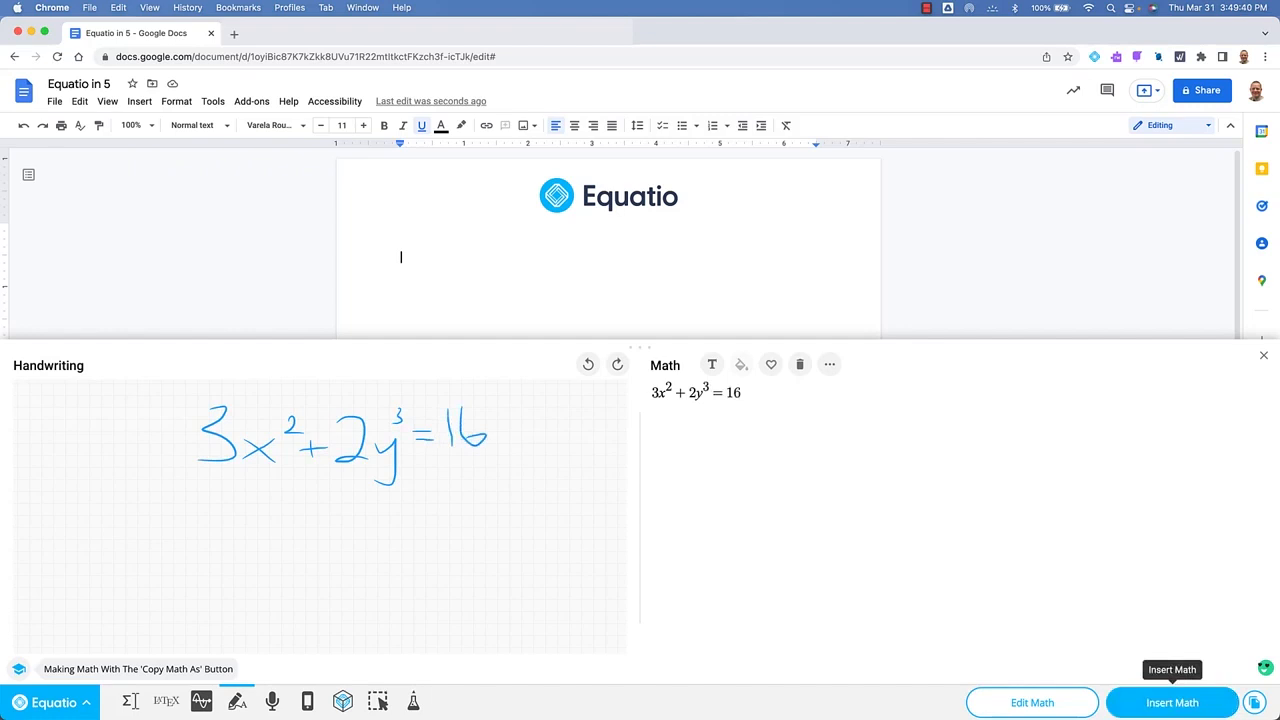
{"action": "left_click", "coordinate": [1172, 702]}
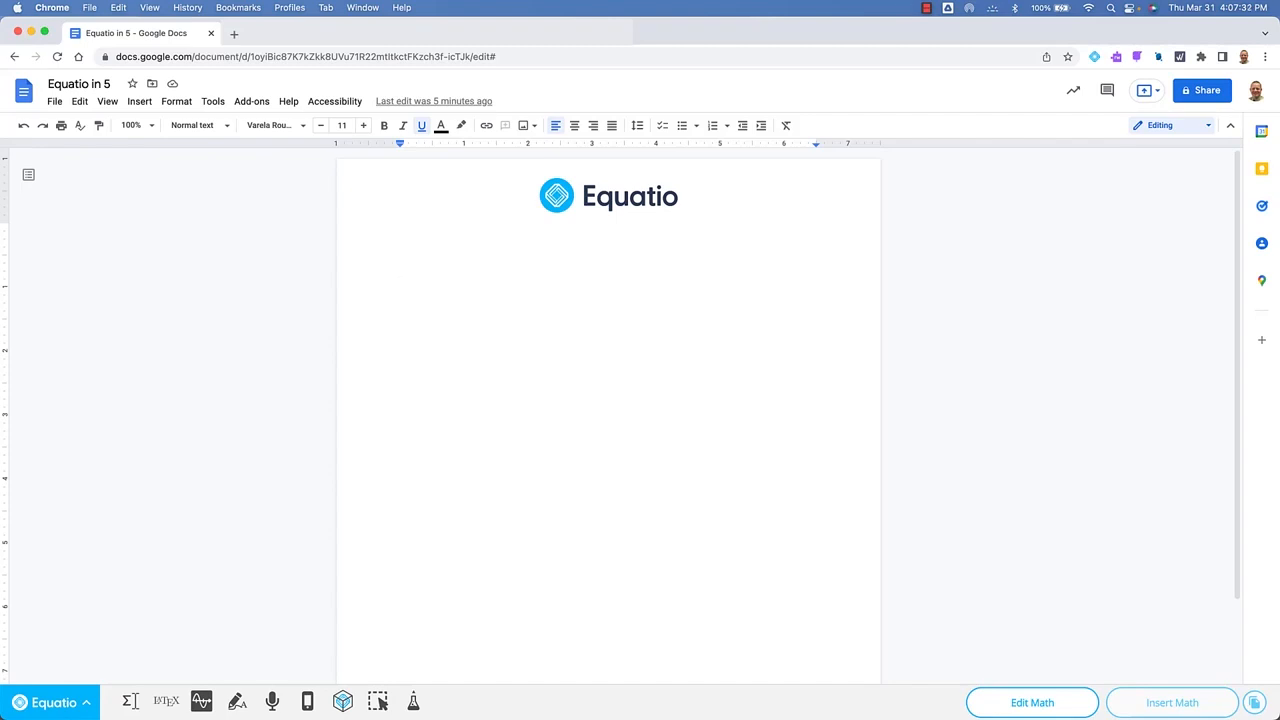
{"action": "left_click", "coordinate": [400, 270]}
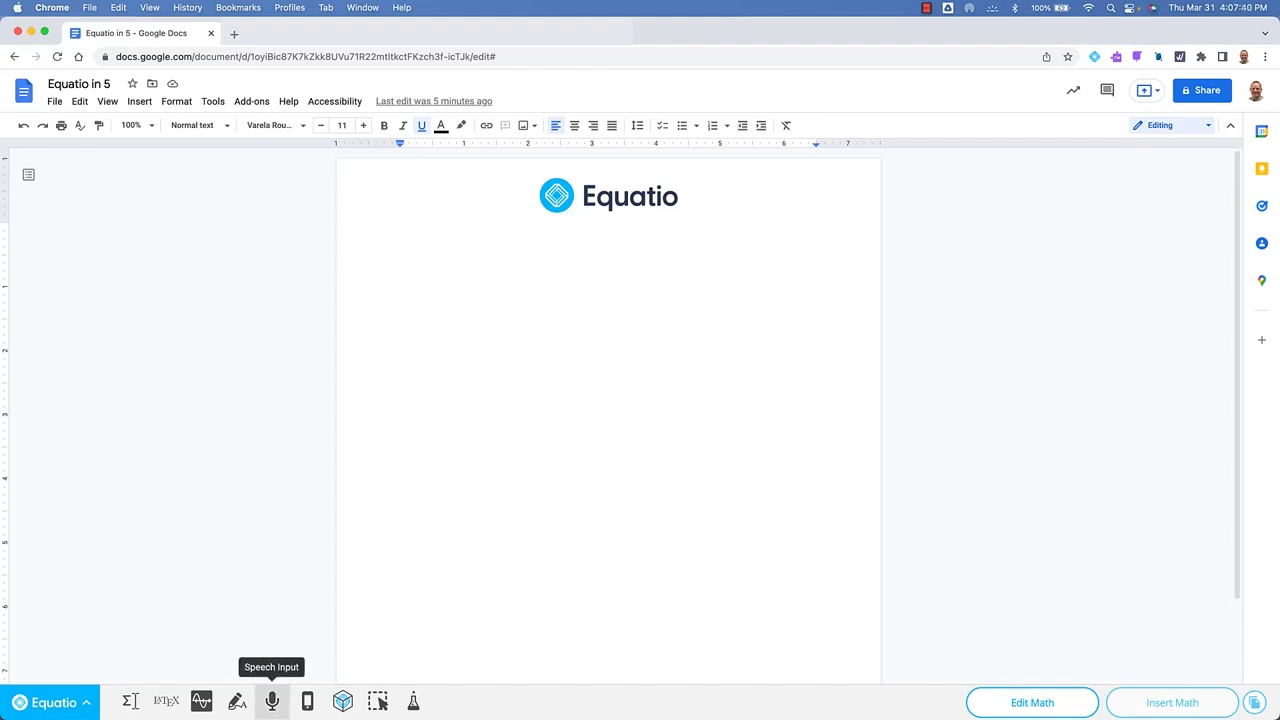
Dictate 2x² − 4y³ = 14 through speech input so it appears as typeset math in the editor.
{"action": "left_click", "coordinate": [400, 270]}
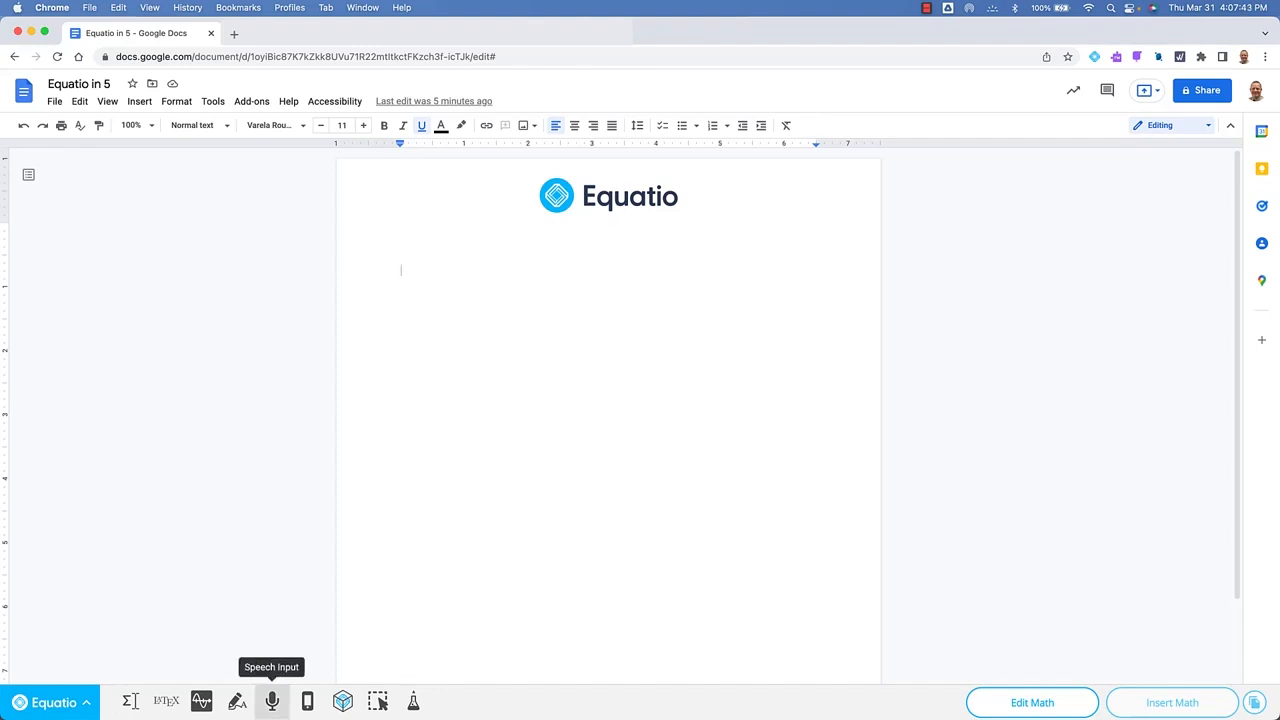
{"action": "left_click", "coordinate": [272, 700]}
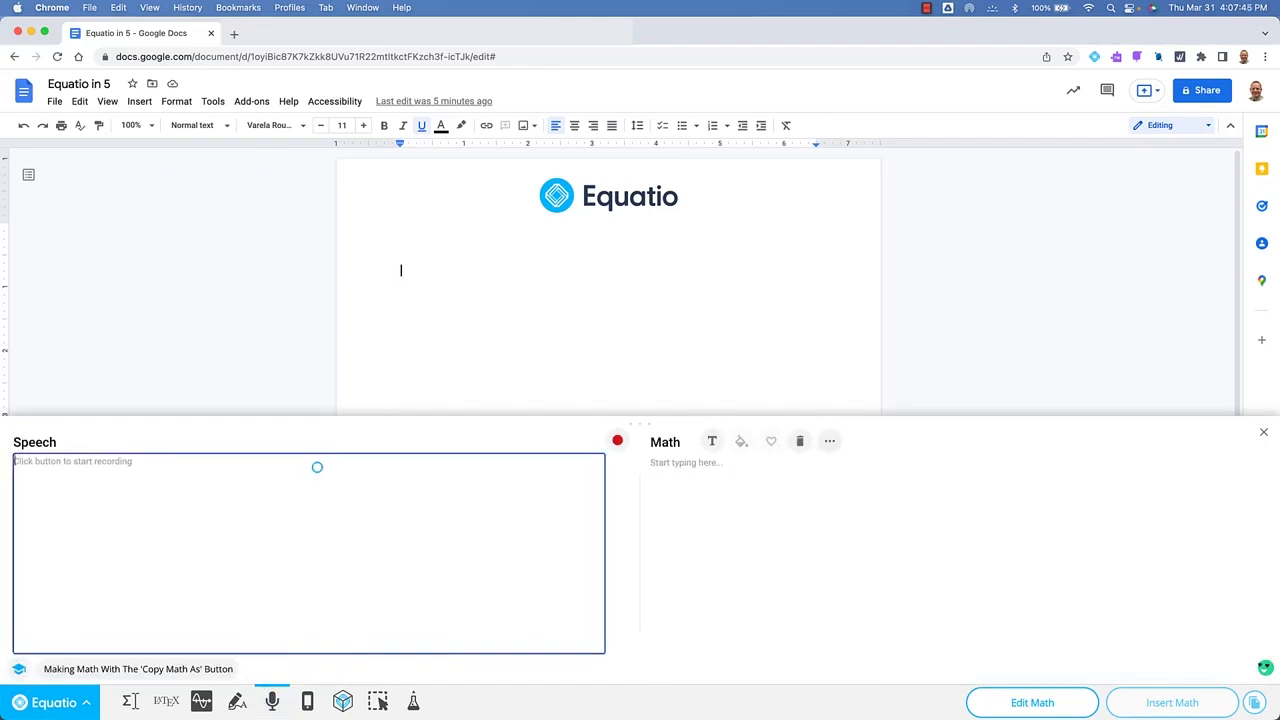
{"action": "mouse_move", "coordinate": [616, 440]}
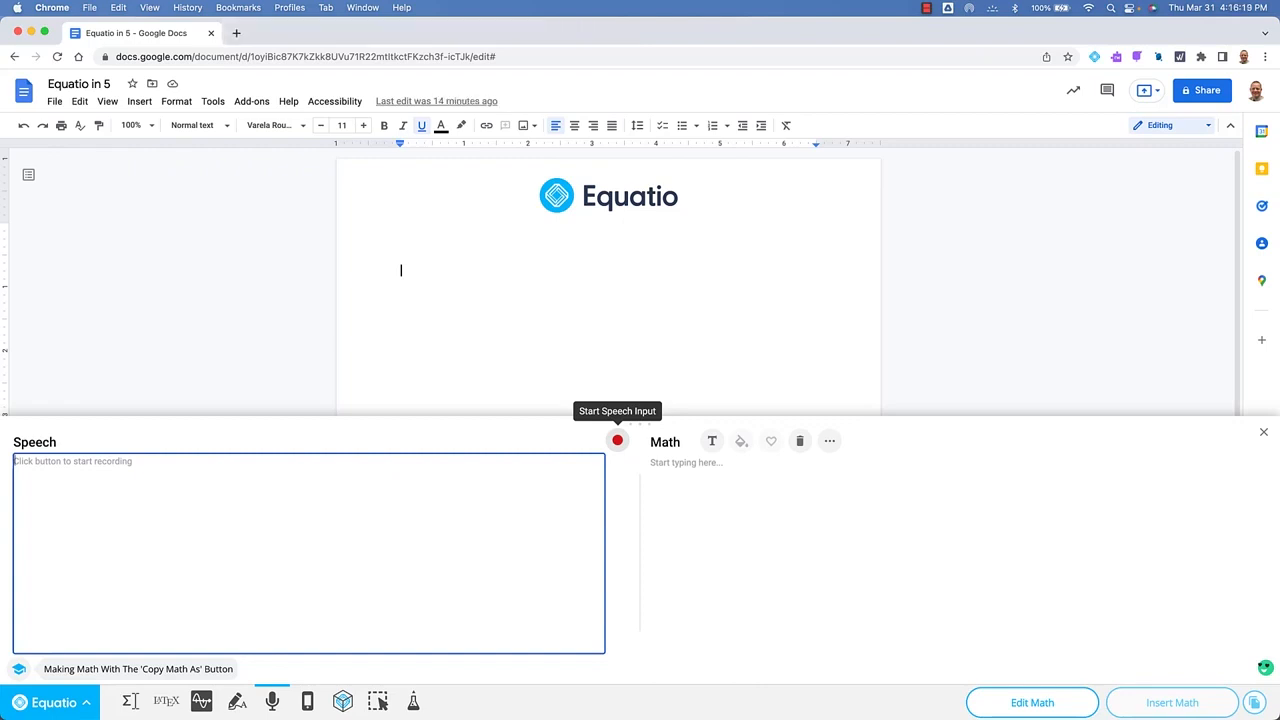
{"action": "left_click", "coordinate": [616, 442]}
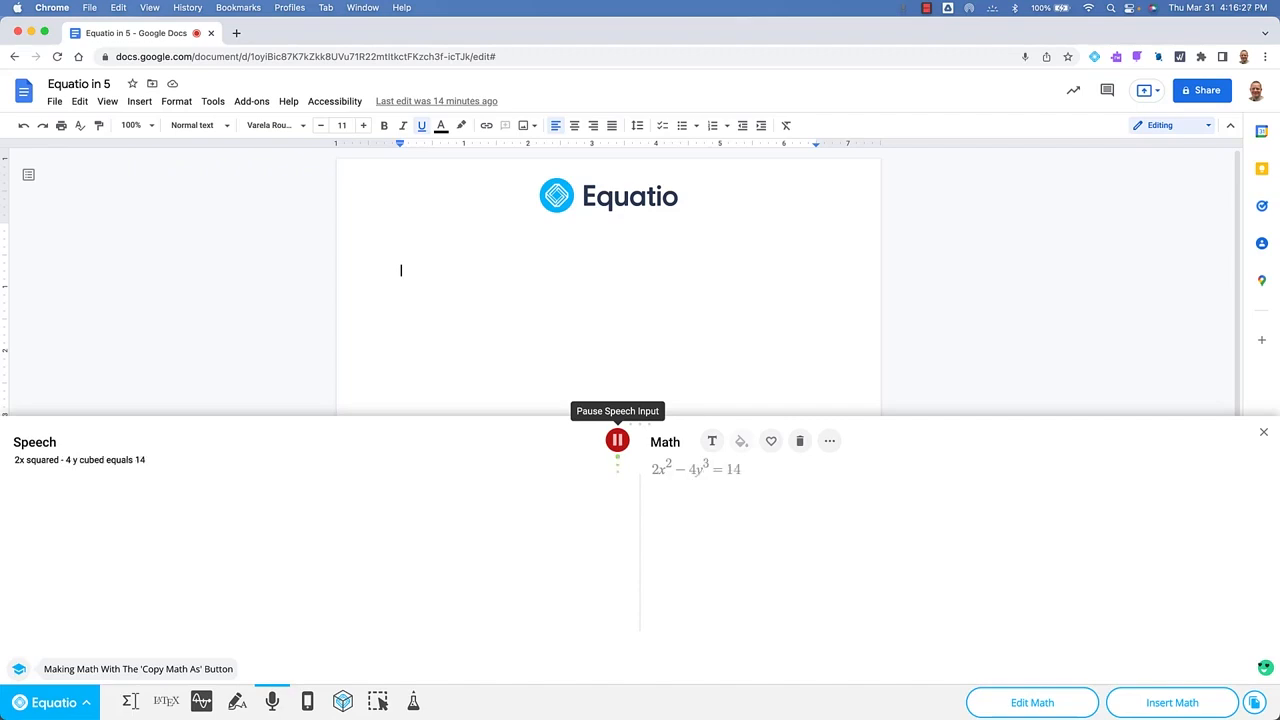
{"action": "left_click", "coordinate": [616, 440]}
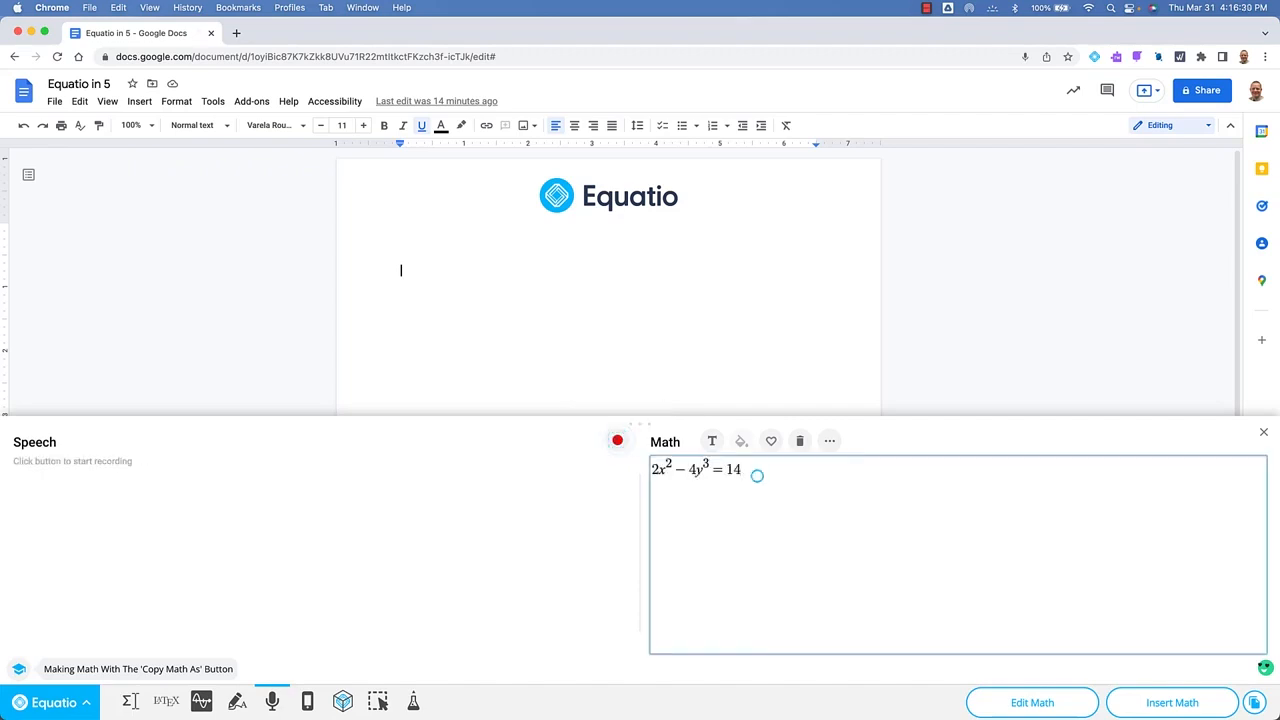
Insert the dictated 2x² − 4y³ = 14 and then 3x² − 6y³ = 16 into the Google Doc.
{"action": "left_click", "coordinate": [616, 440]}
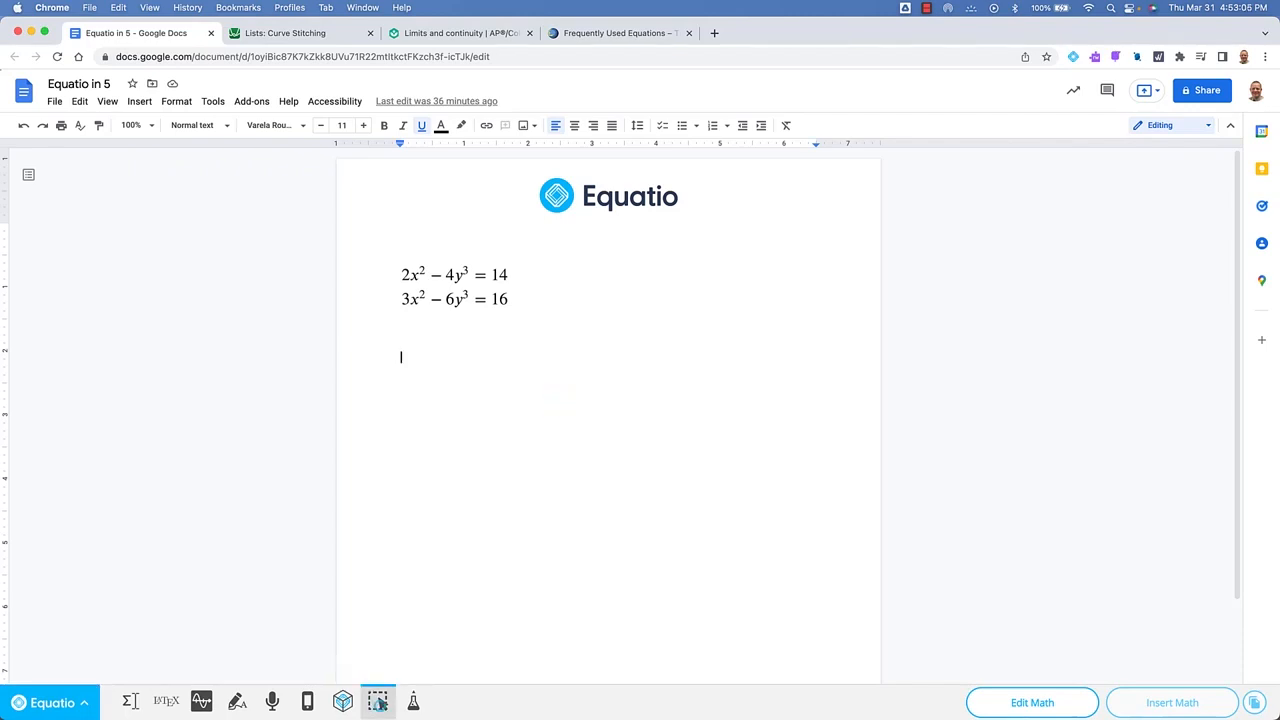
Capture both equations with the screenshot reader and have them read aloud.
{"action": "left_click", "coordinate": [420, 276]}
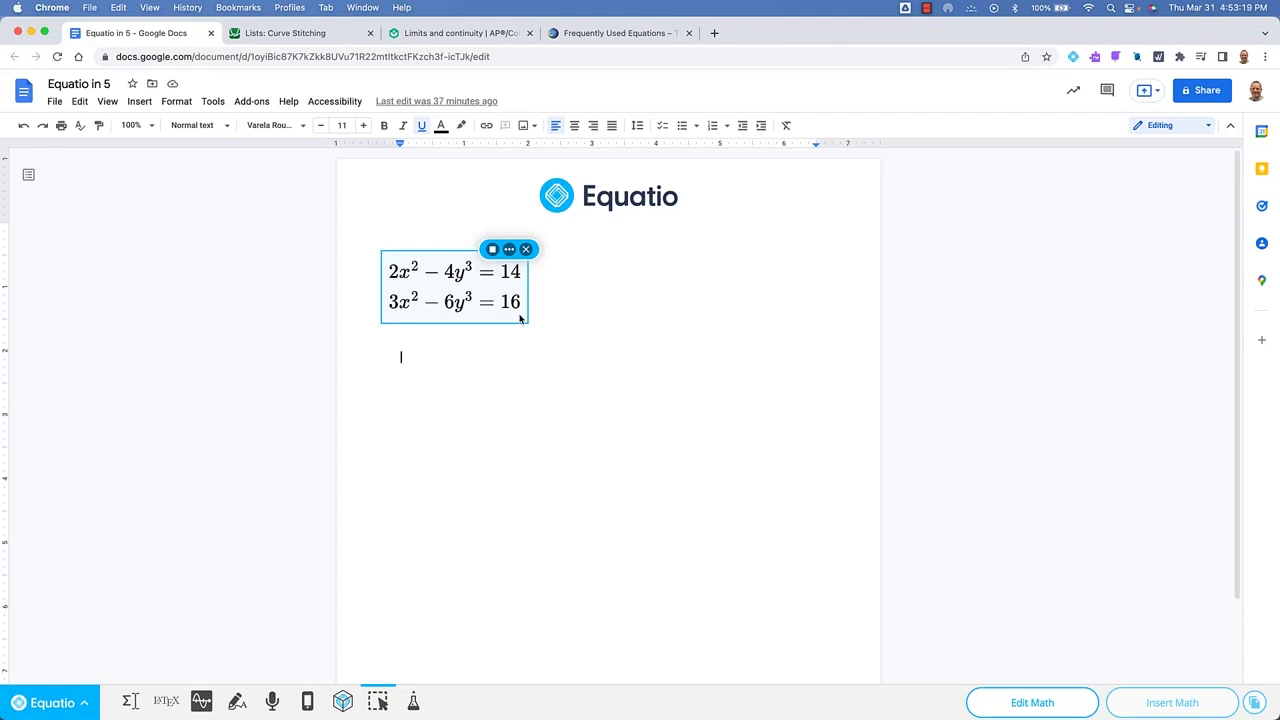
{"action": "mouse_move", "coordinate": [520, 320]}
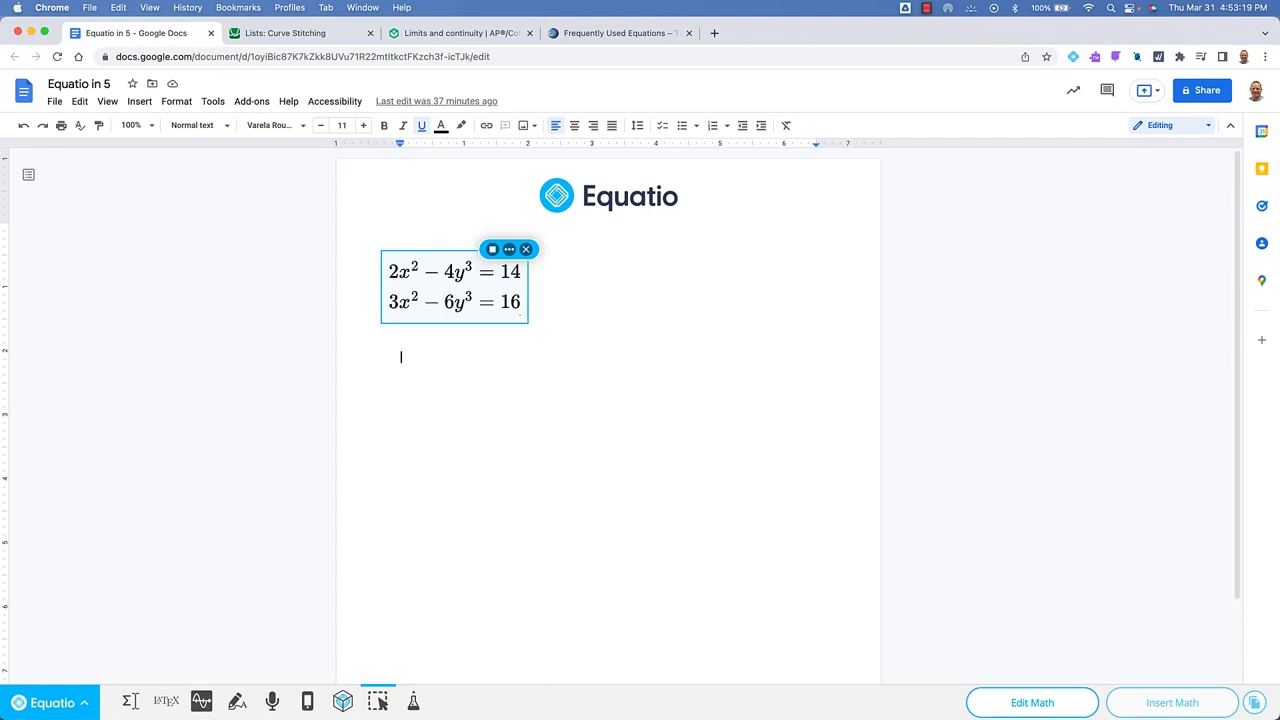
{"action": "left_click", "coordinate": [284, 32]}
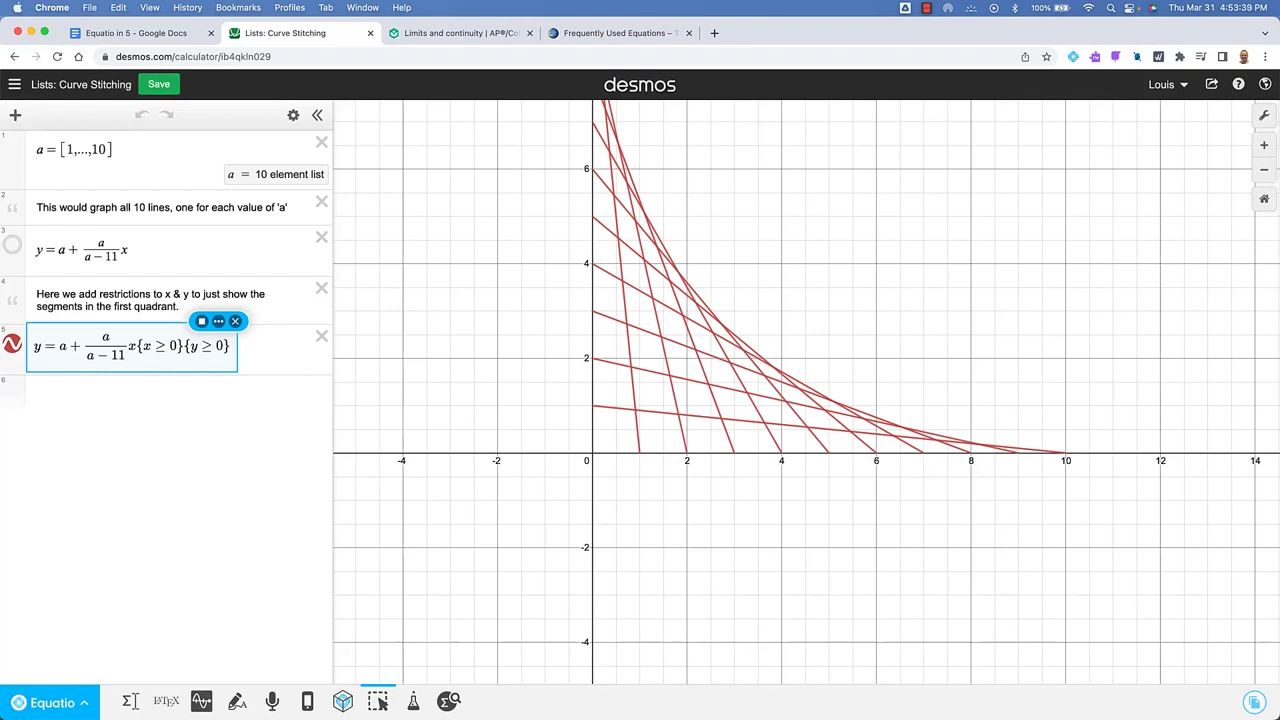
{"action": "mouse_move", "coordinate": [236, 320]}
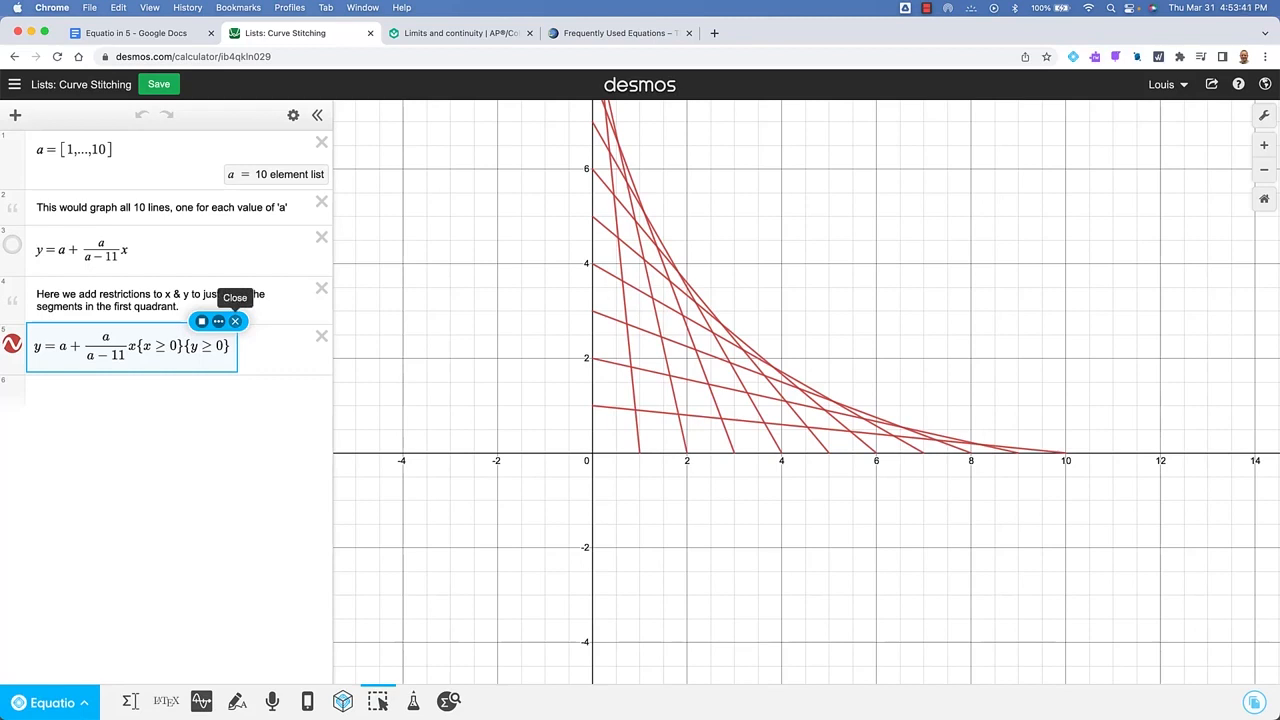
Close the Desmos formula capture and box the Khan Academy limit expression with the screenshot reader.
{"action": "left_click", "coordinate": [460, 32]}
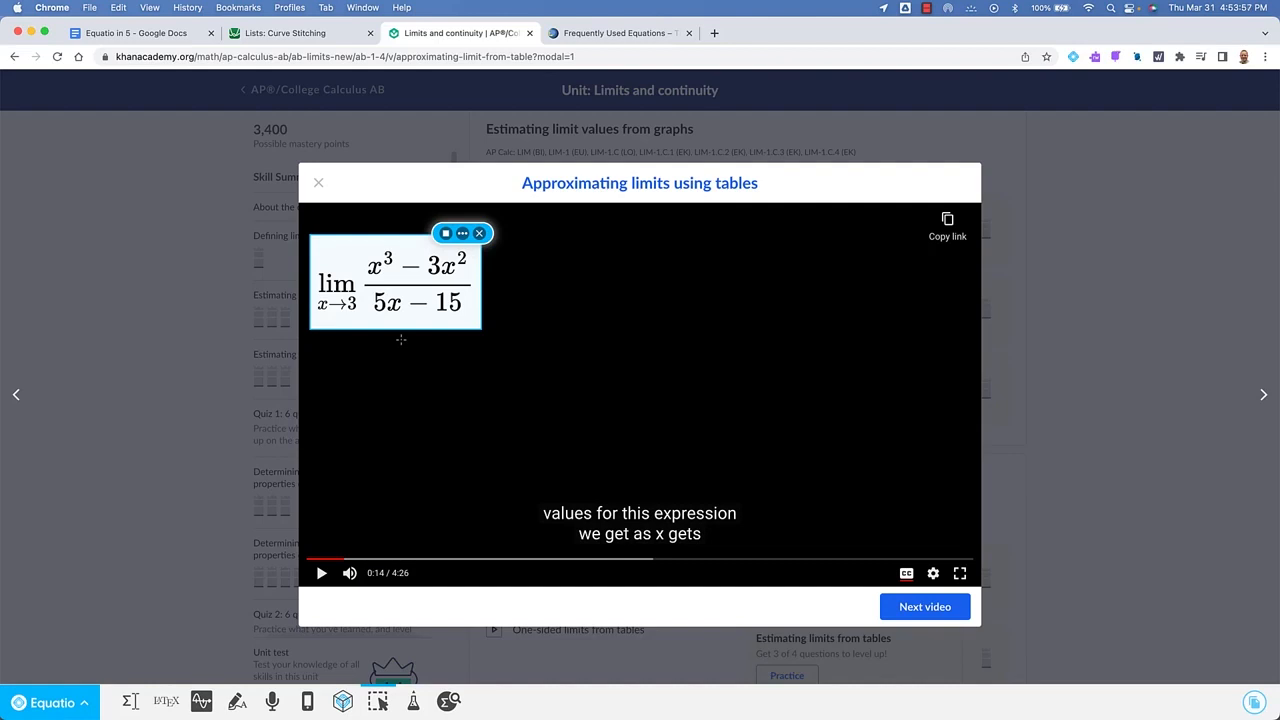
Switch to the physics.info sheet and capture the p(v) speed-distribution formula.
{"action": "left_click", "coordinate": [616, 32]}
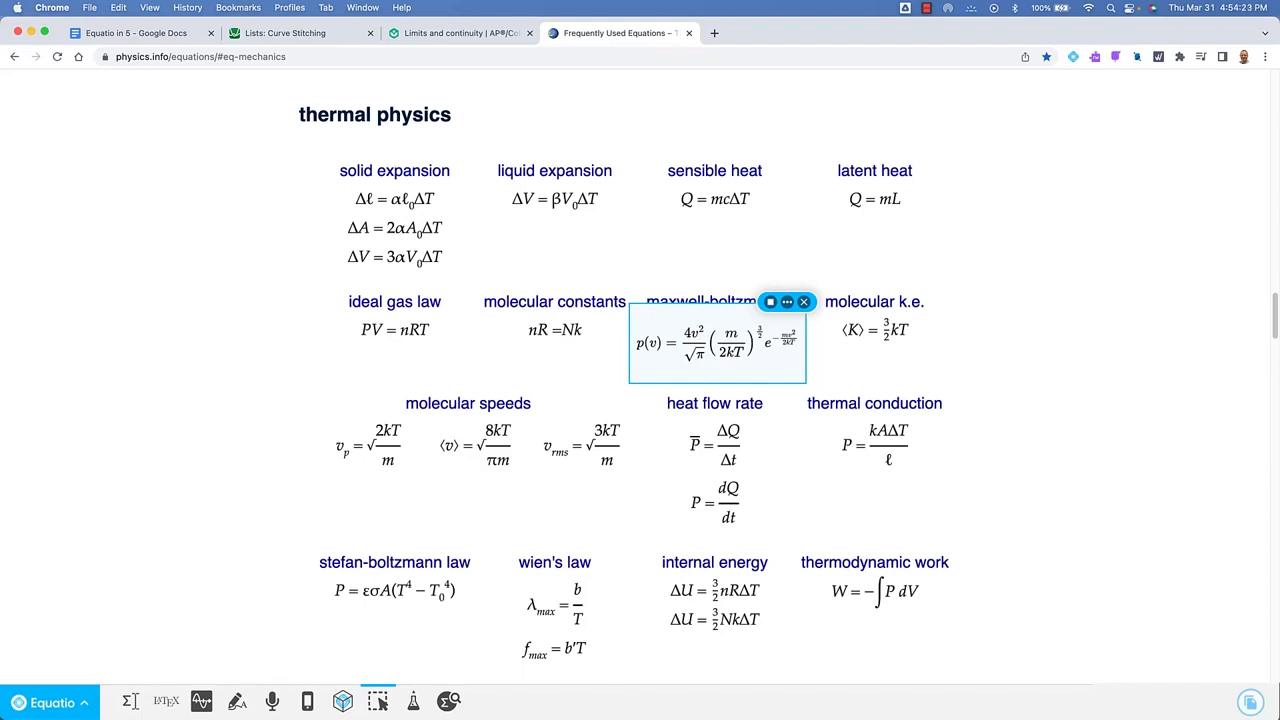
{"action": "left_click", "coordinate": [770, 300]}
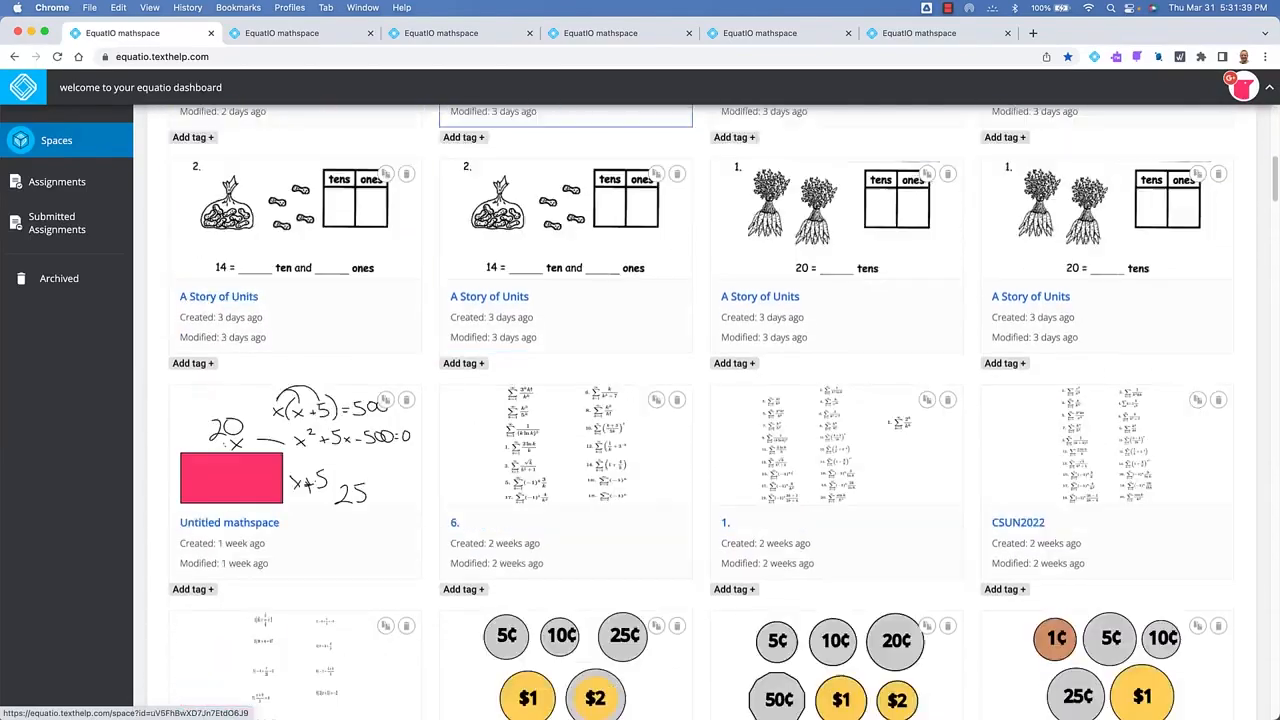
Scroll the Spaces dashboard down to the K-5 Demo Examples mathspace.
{"action": "scroll", "scroll_direction": "down", "scroll_amount": 3}
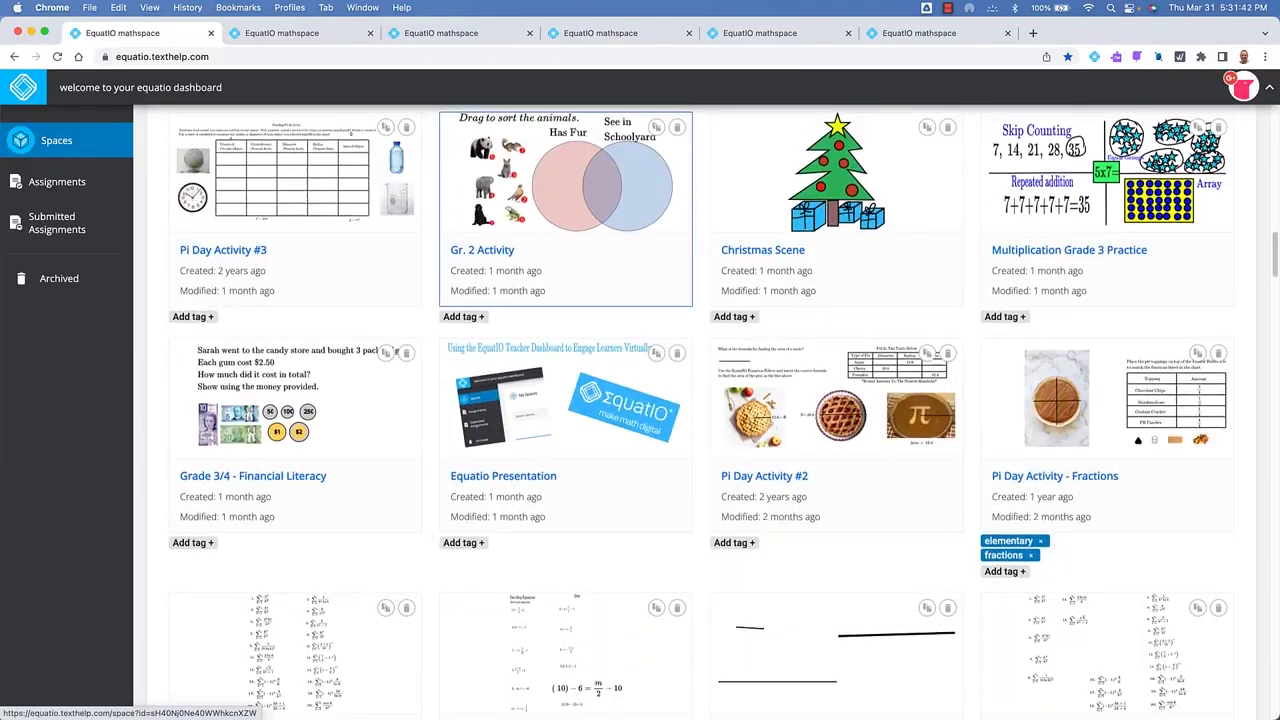
{"action": "scroll", "scroll_direction": "down", "scroll_amount": 3}
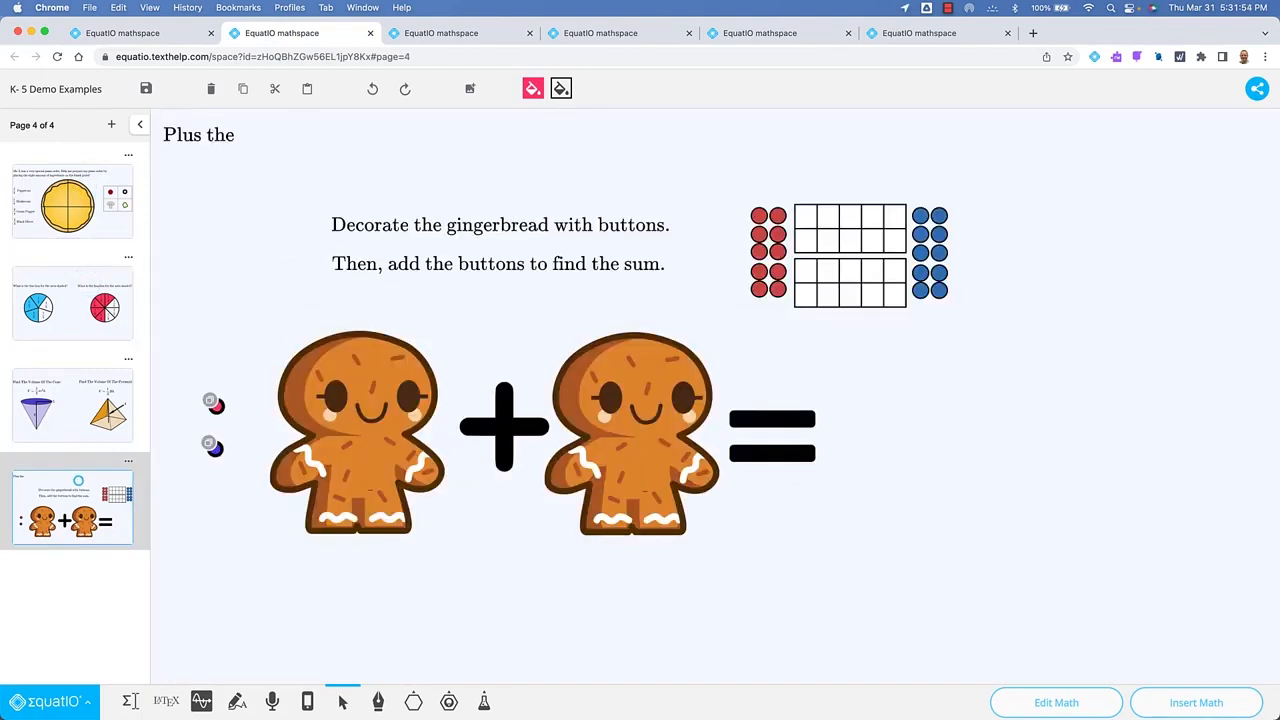
Browse the piggy-bank coins, systems-of-equations and vector-translation mathspace tabs.
{"action": "left_click", "coordinate": [440, 32]}
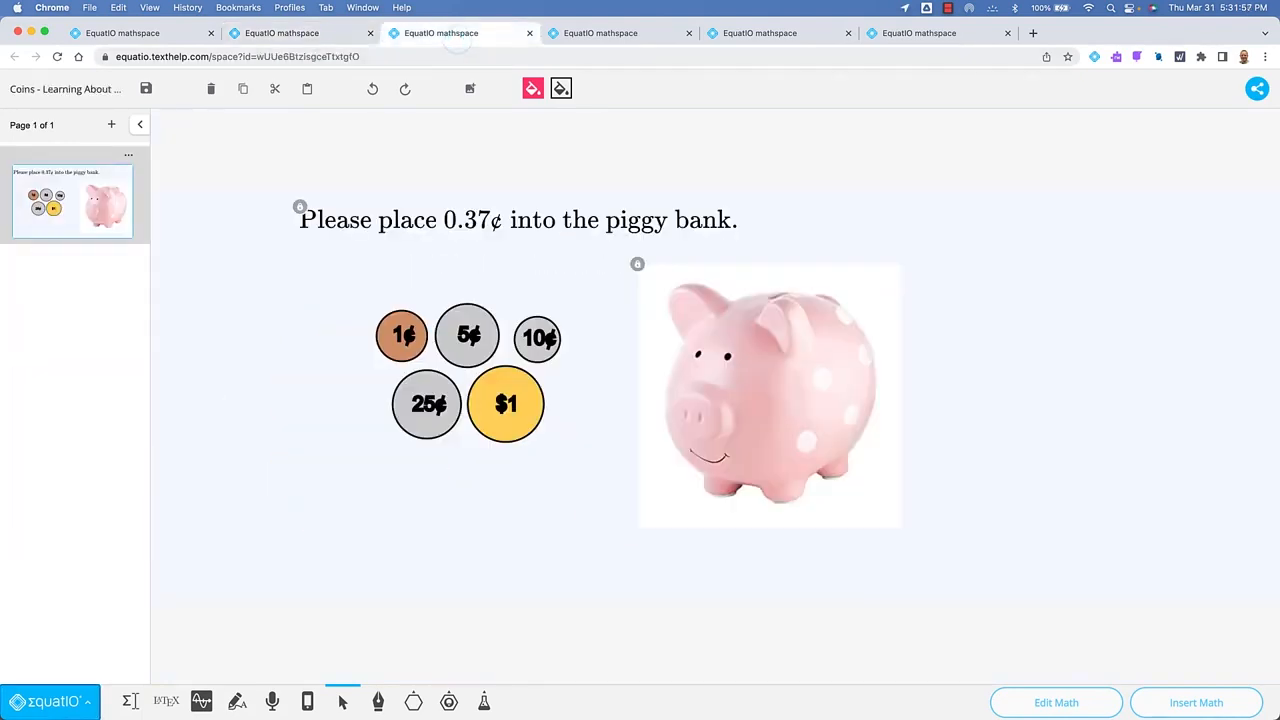
{"action": "left_click", "coordinate": [760, 32]}
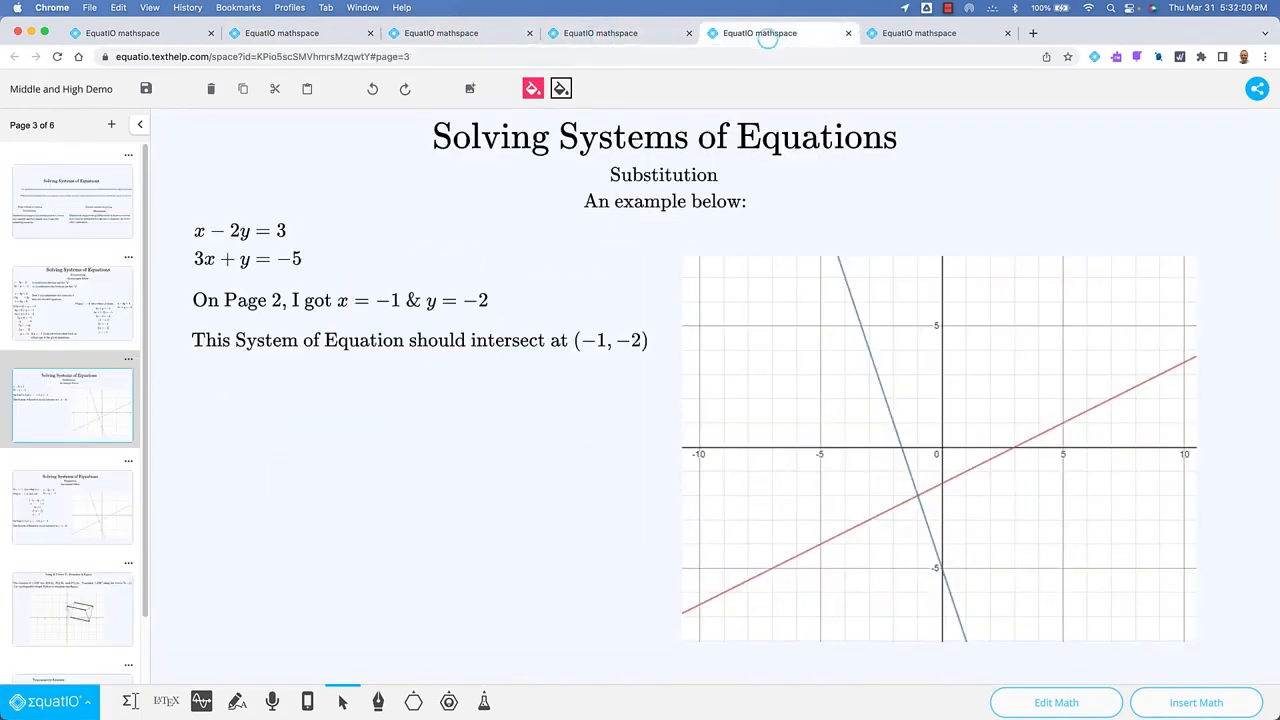
{"action": "left_click", "coordinate": [918, 32]}
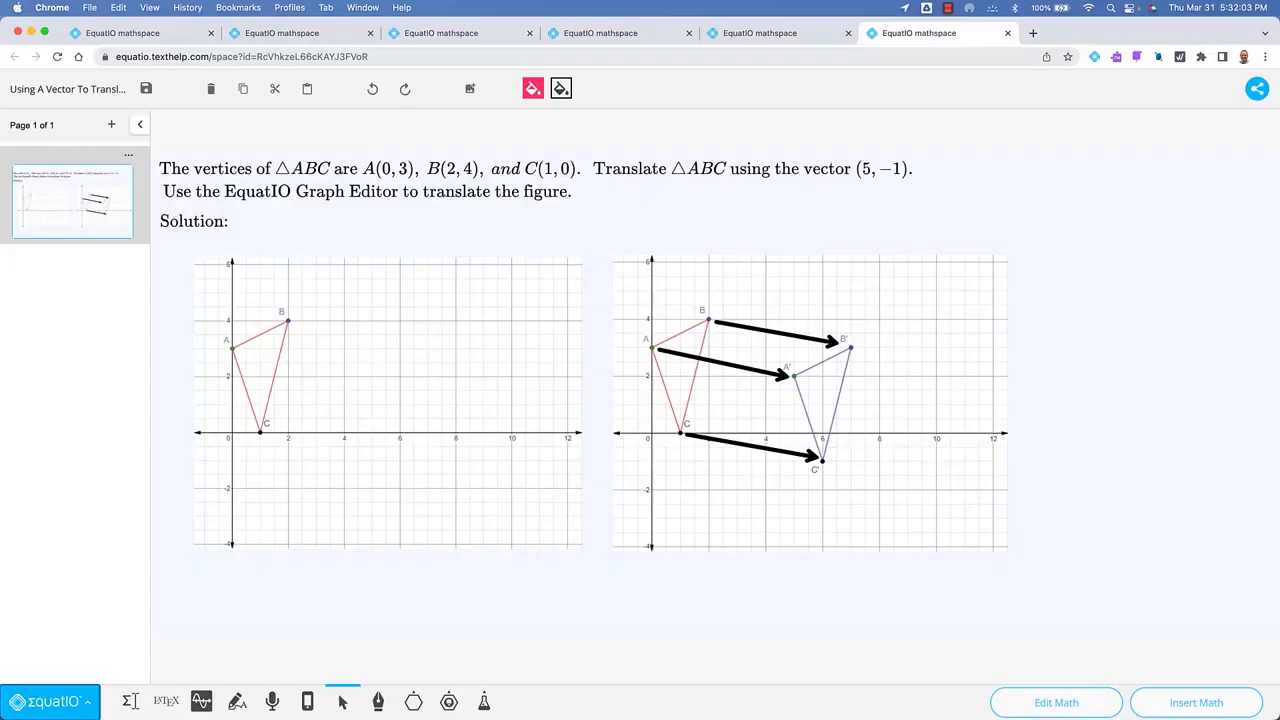
Share the vector mathspace as a copy per person expecting a response, then dismiss the link dialog.
{"action": "left_click", "coordinate": [1256, 88]}
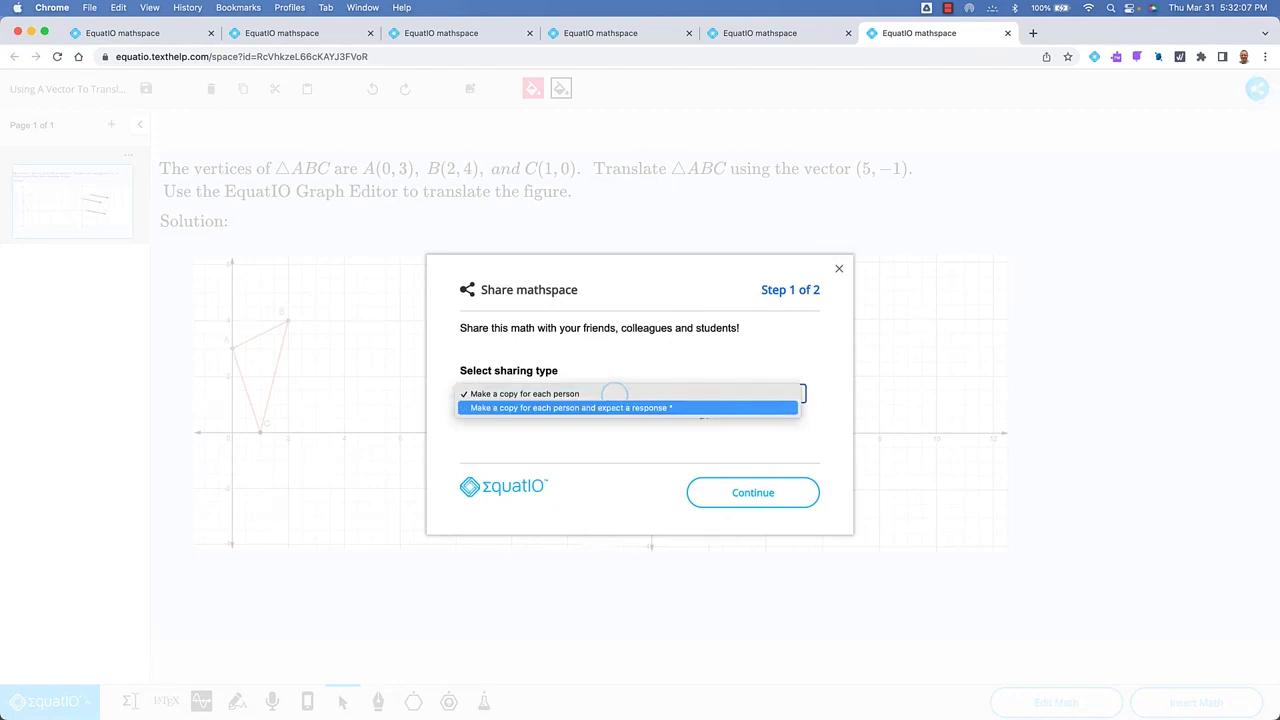
{"action": "left_click", "coordinate": [752, 492]}
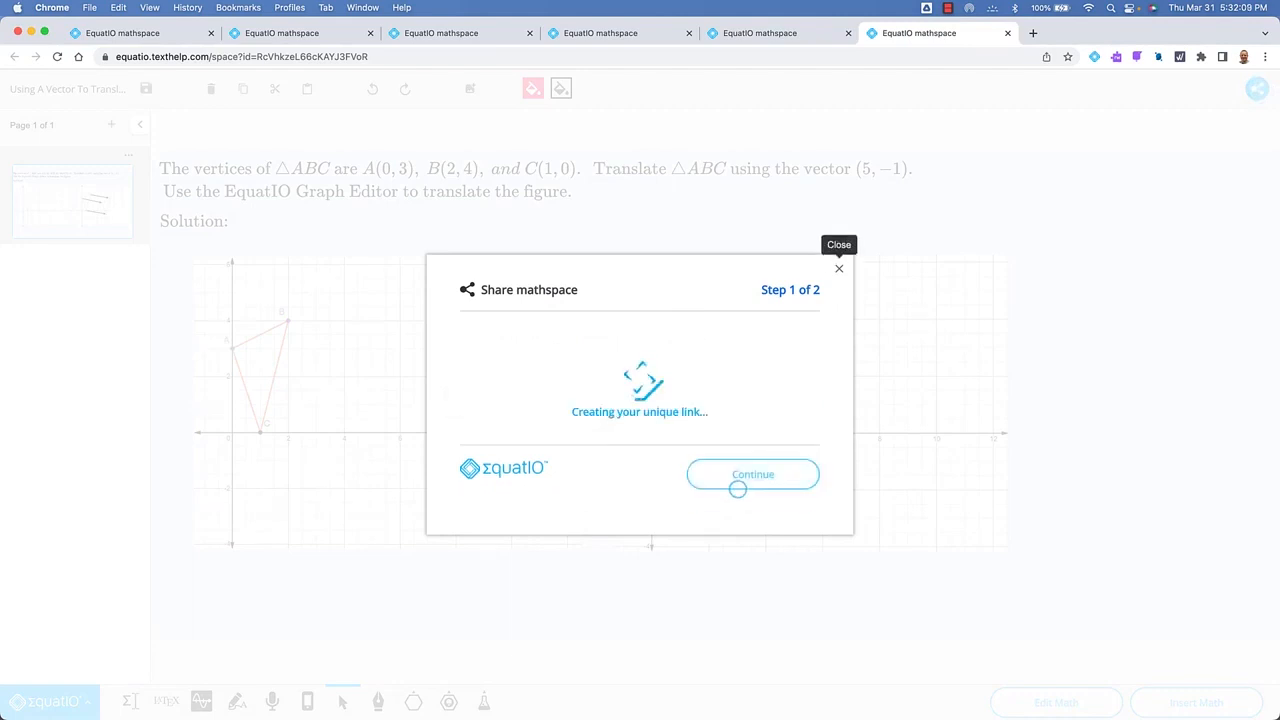
{"action": "left_click", "coordinate": [752, 474]}
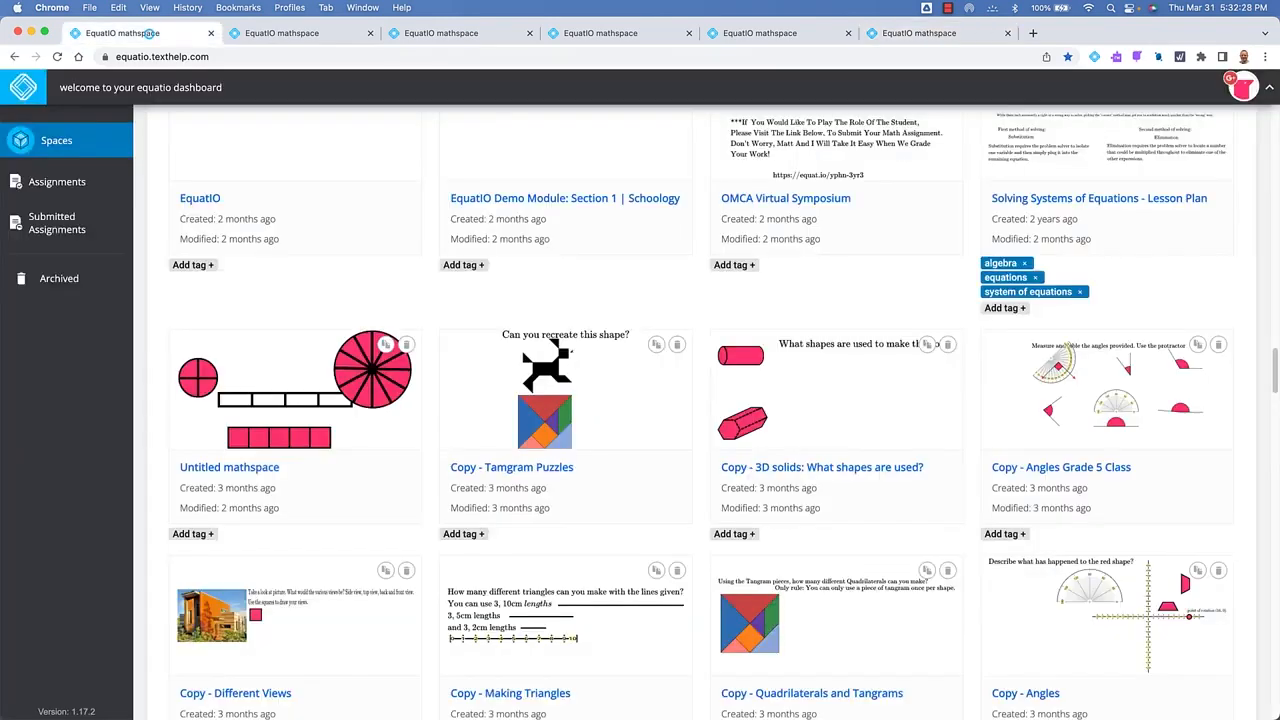
From Assignments, view K-5 Demo Examples responses and load the received student response.
{"action": "left_click", "coordinate": [56, 180]}
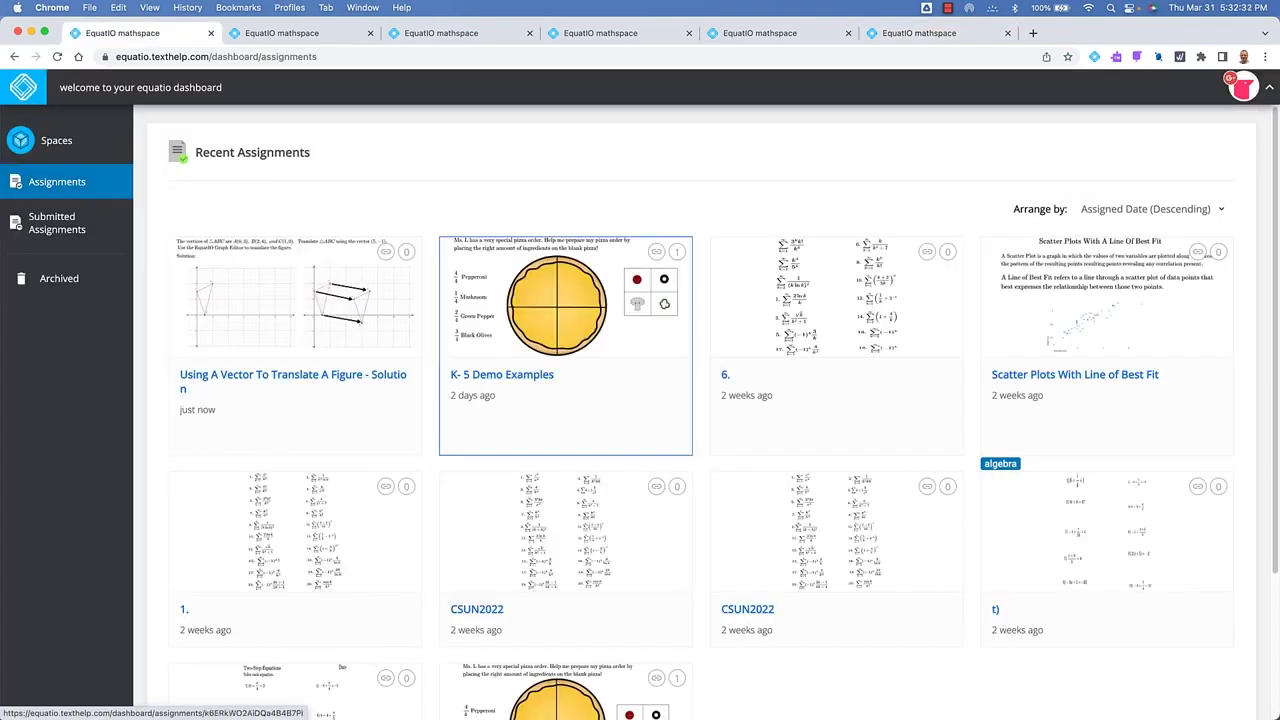
{"action": "left_click", "coordinate": [564, 344]}
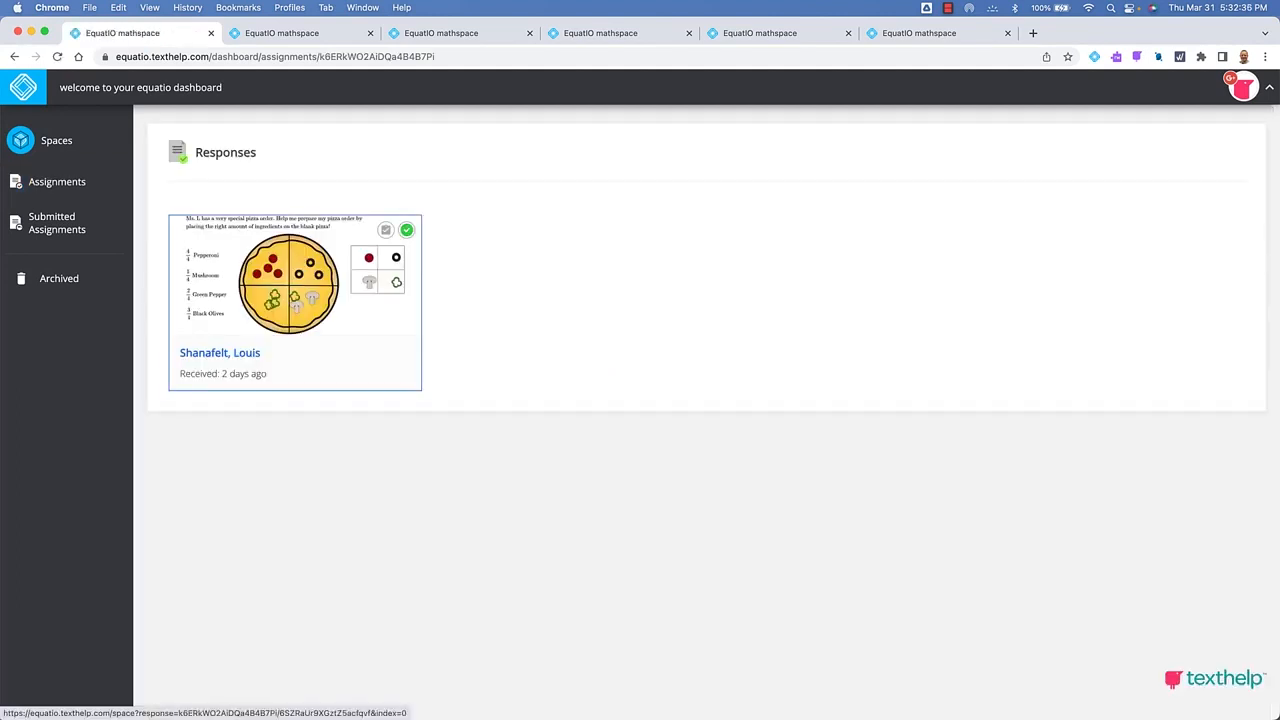
{"action": "left_click", "coordinate": [296, 300]}
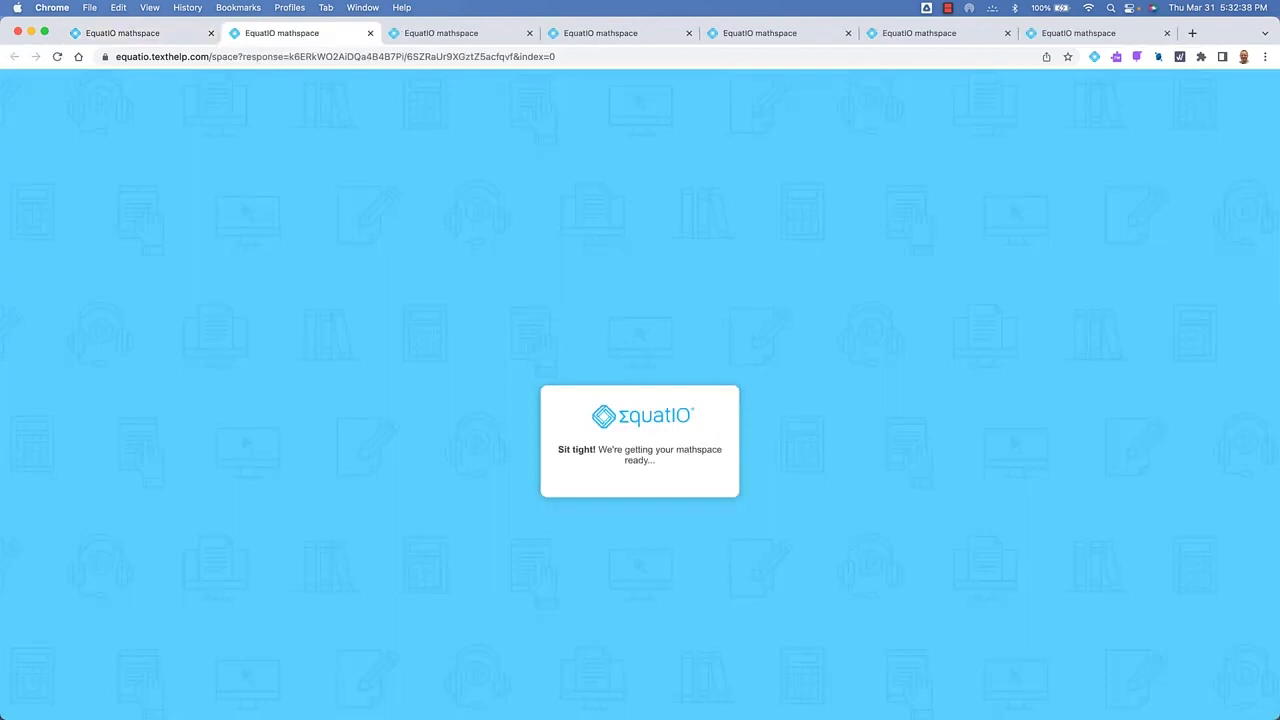